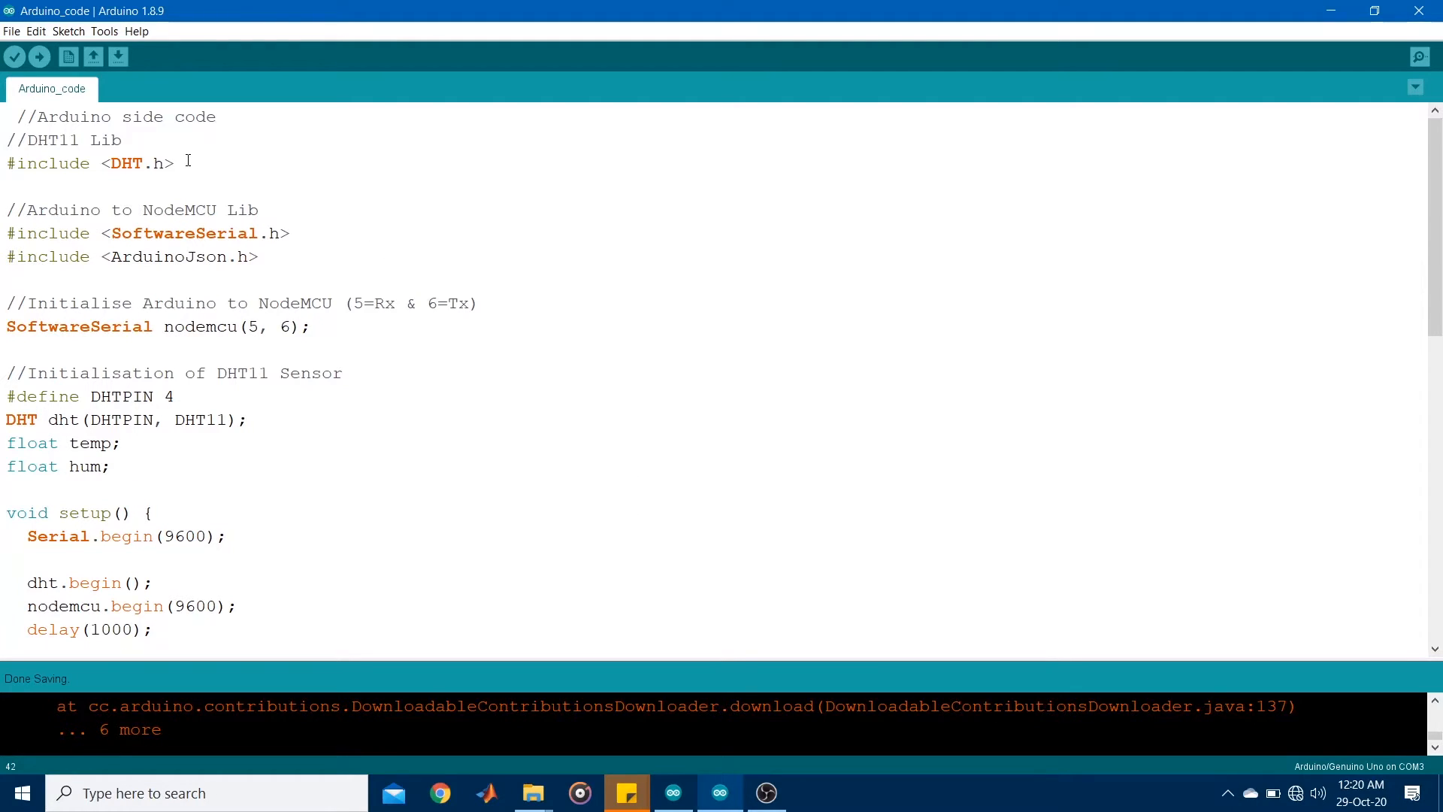
# Review the DHT and SoftwareSerial include lines, then search the Library Manager for 'json' showing ArduinoJson 5.13.2 installed
pyautogui.tripleClick(89, 162)
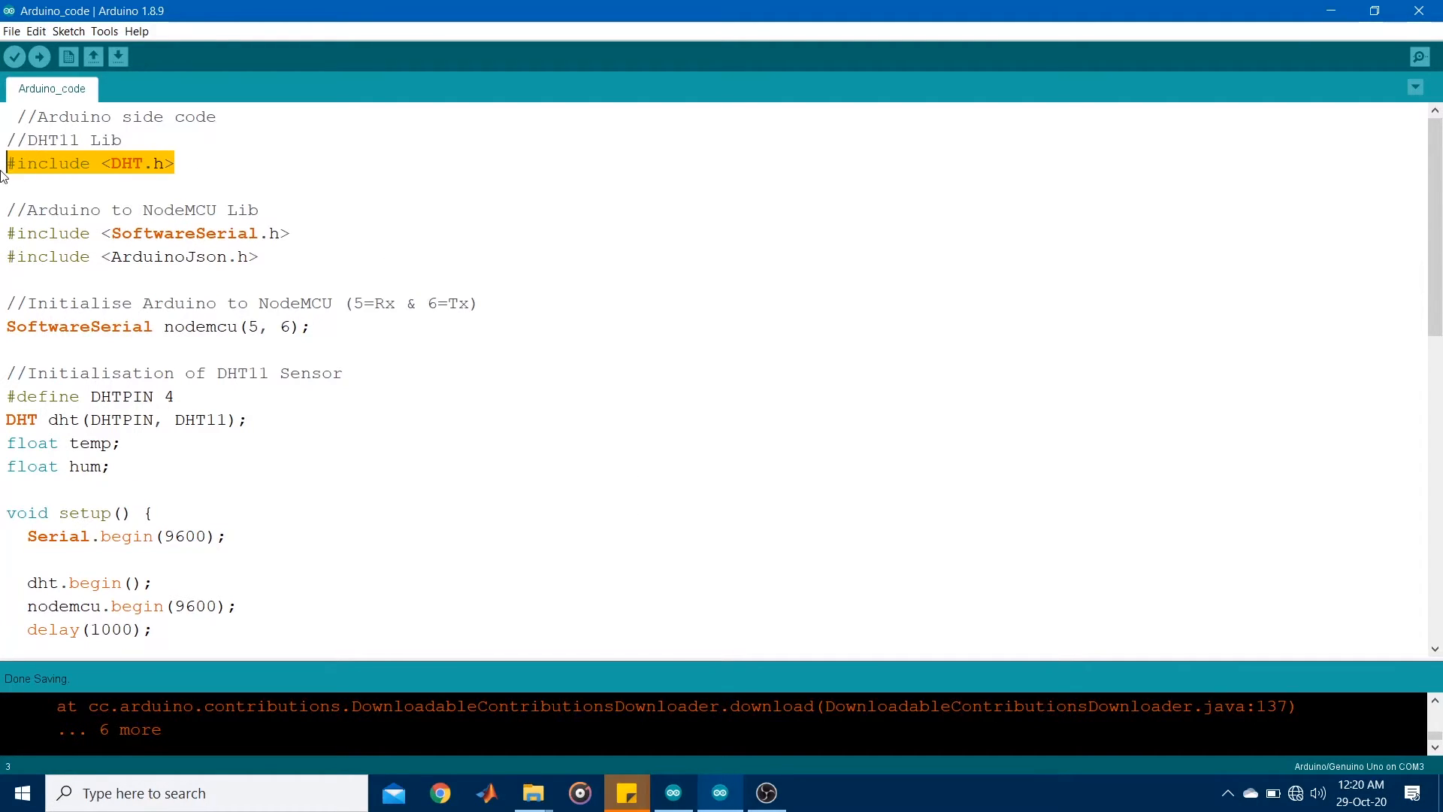
pyautogui.moveTo(294, 175)
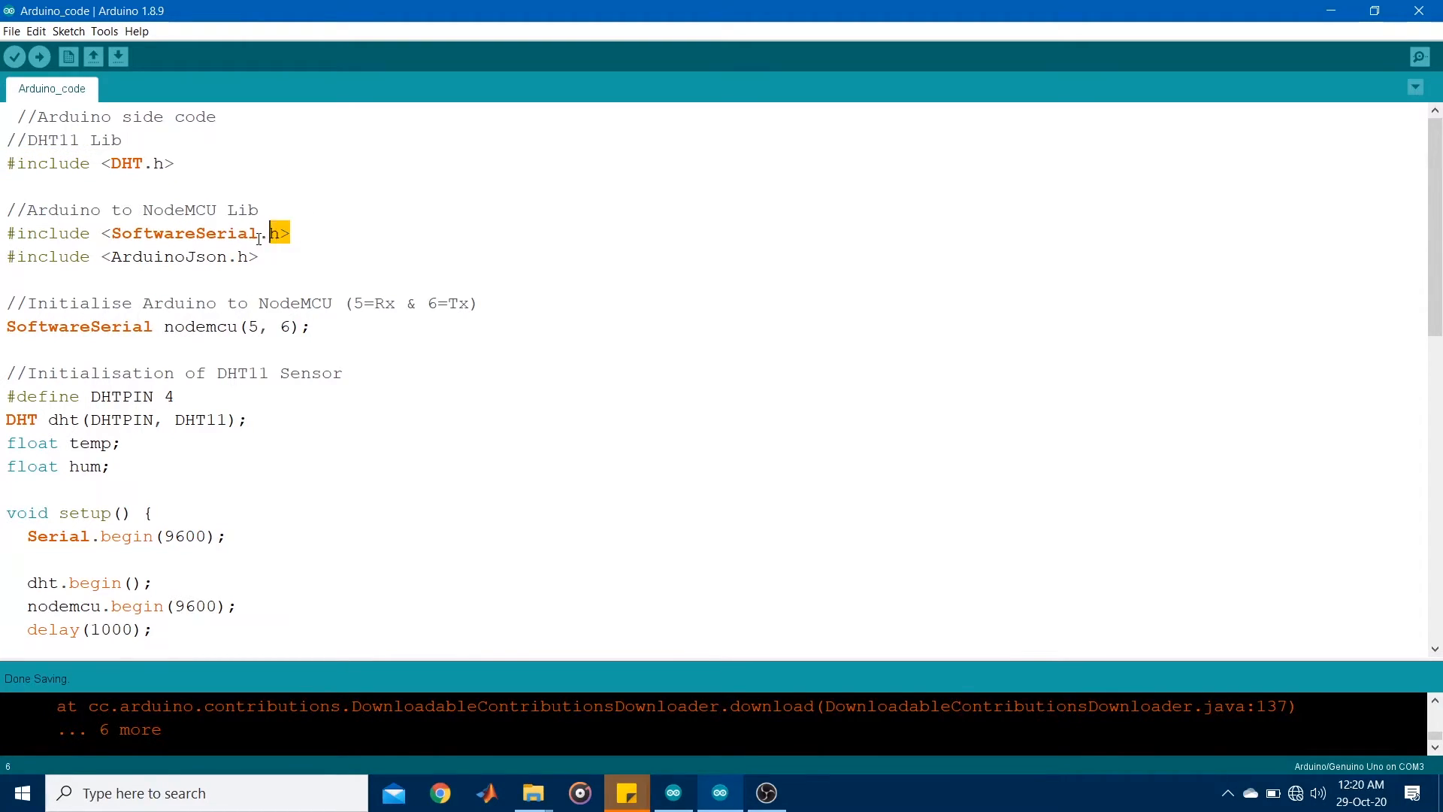
pyautogui.tripleClick(138, 233)
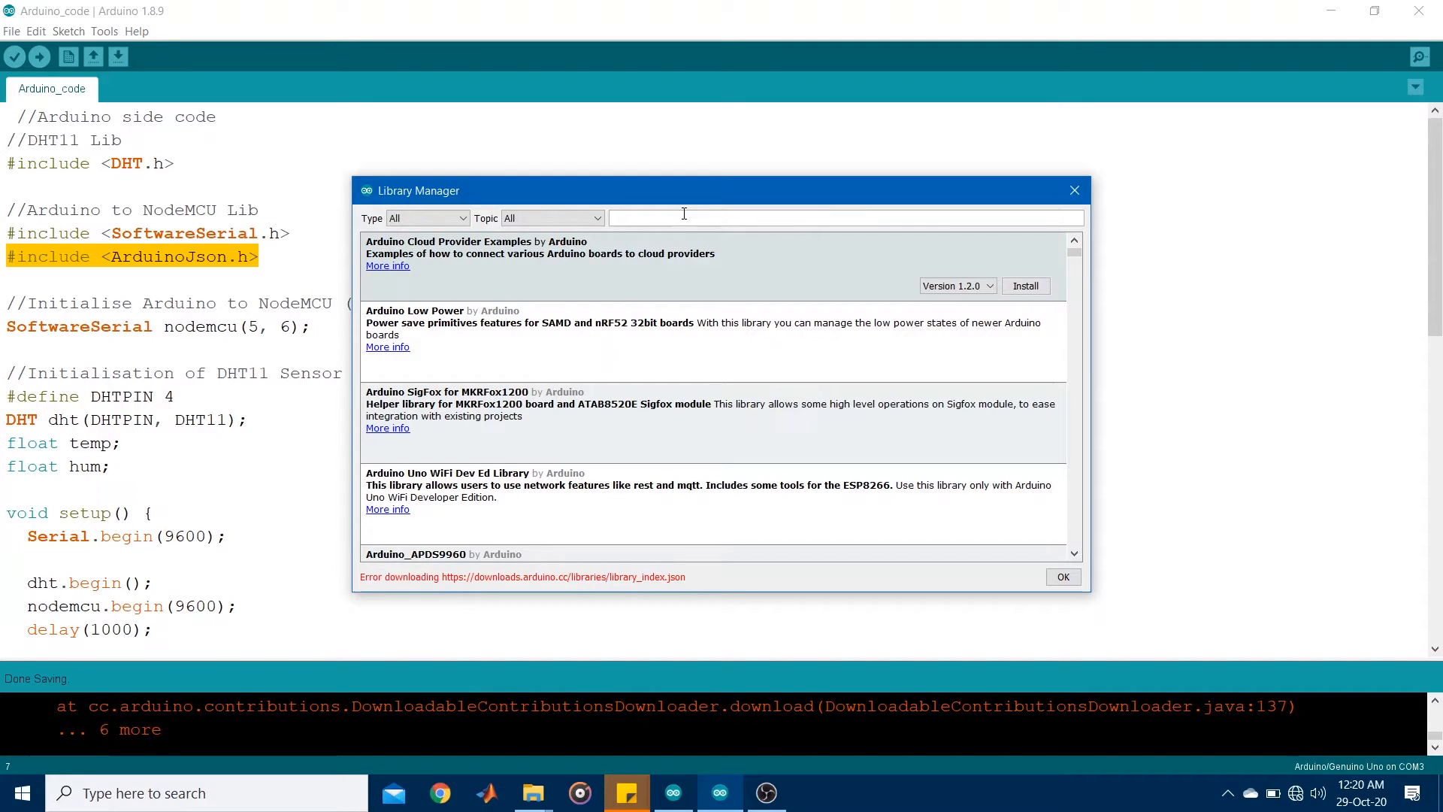
pyautogui.write('json')
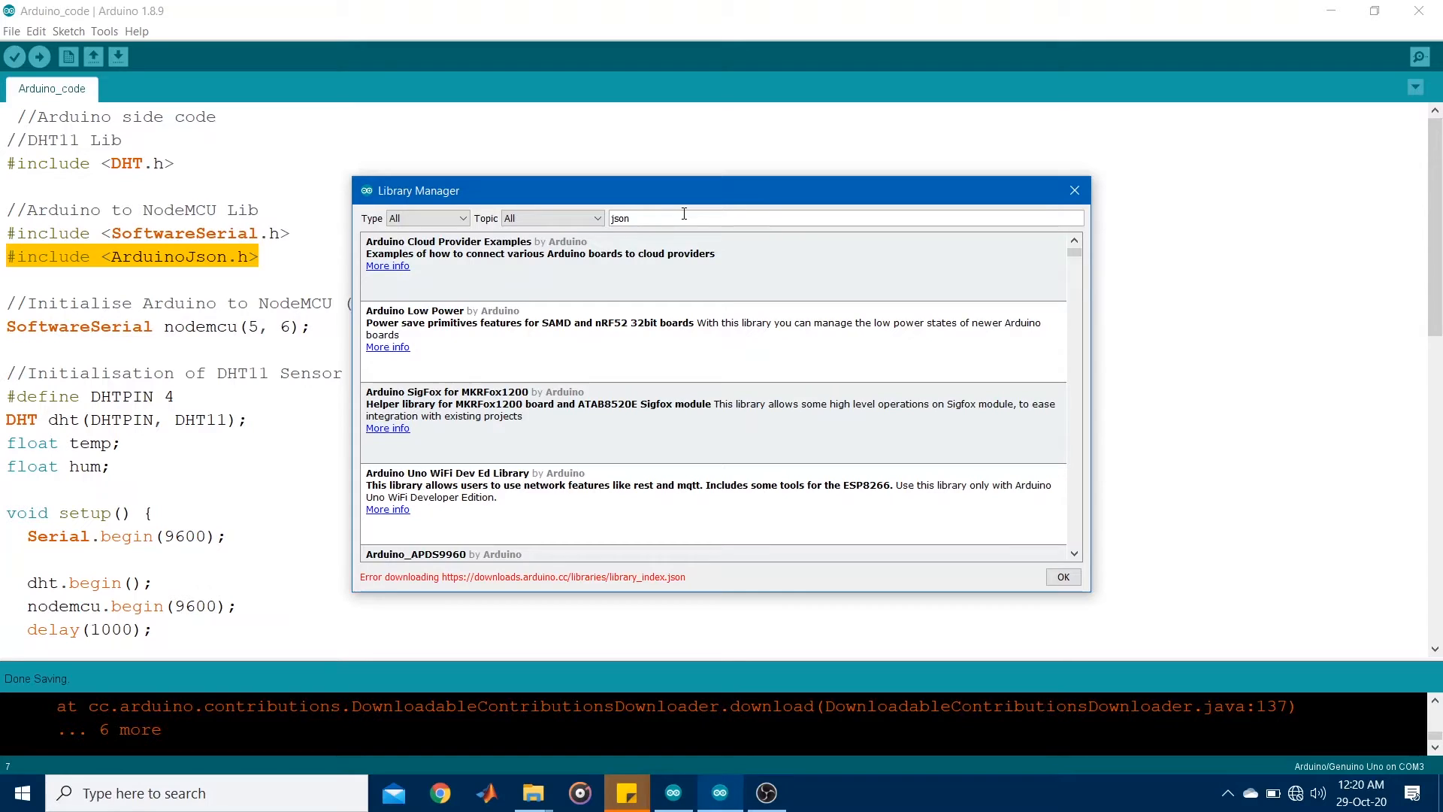
pyautogui.write('json')
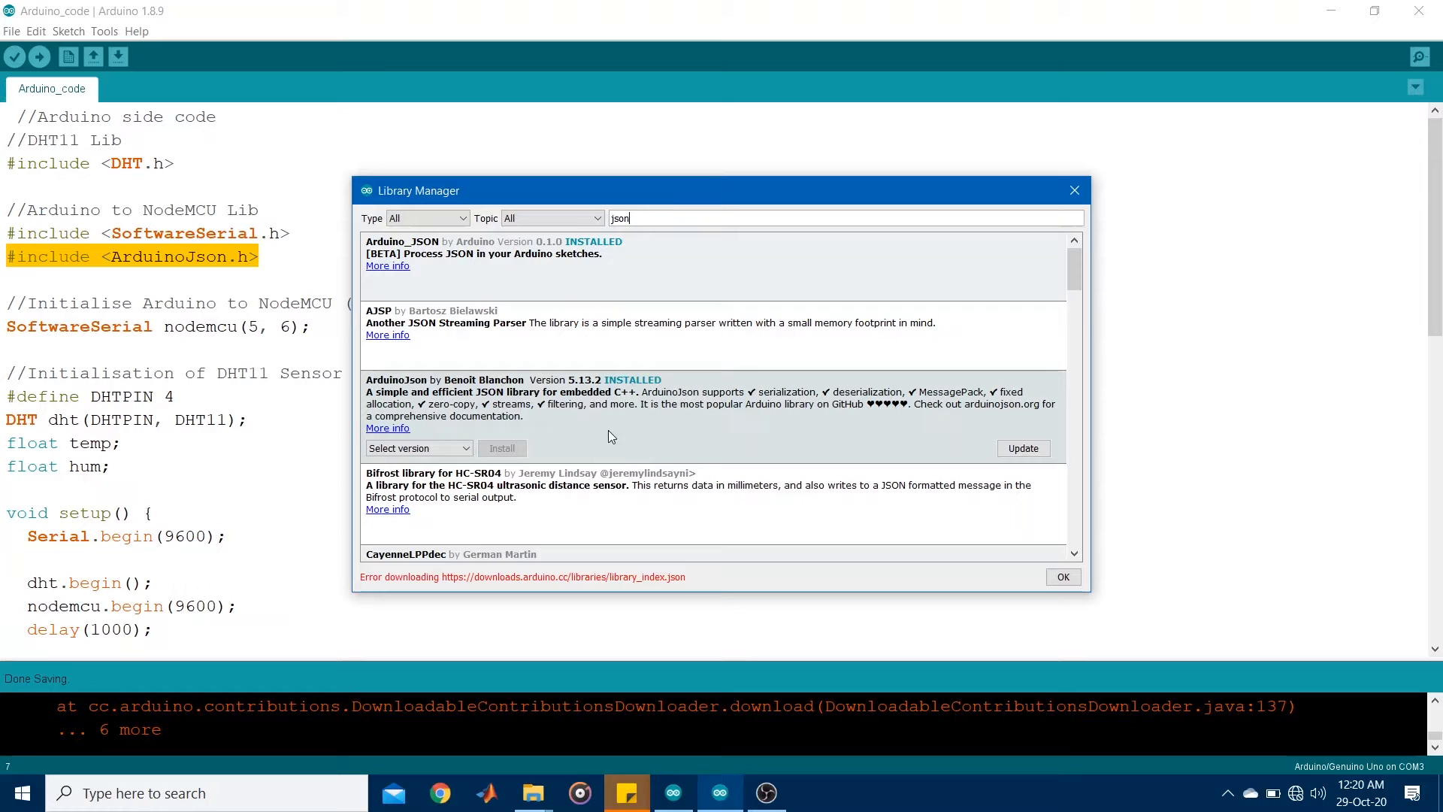
pyautogui.moveTo(631, 438)
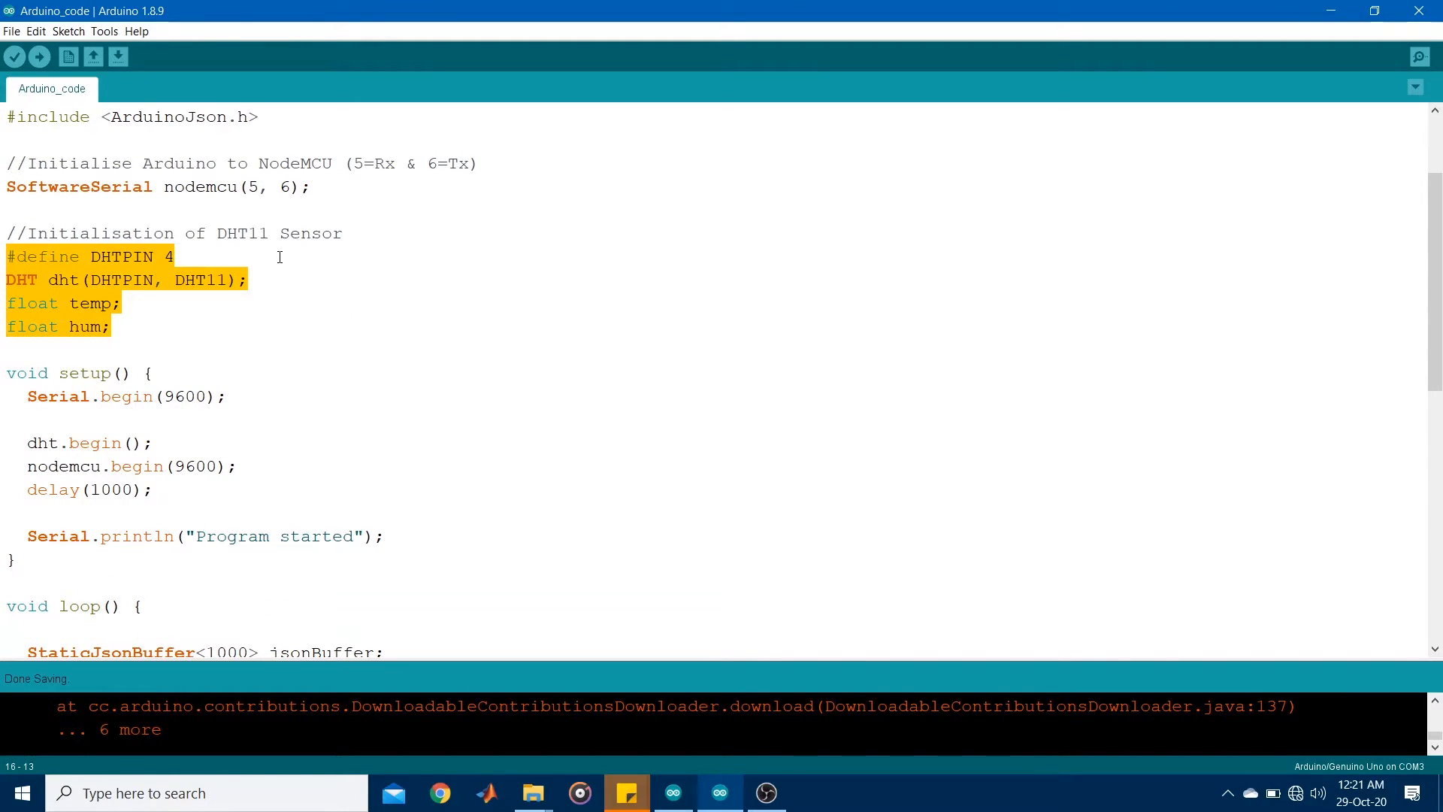
pyautogui.click(168, 255)
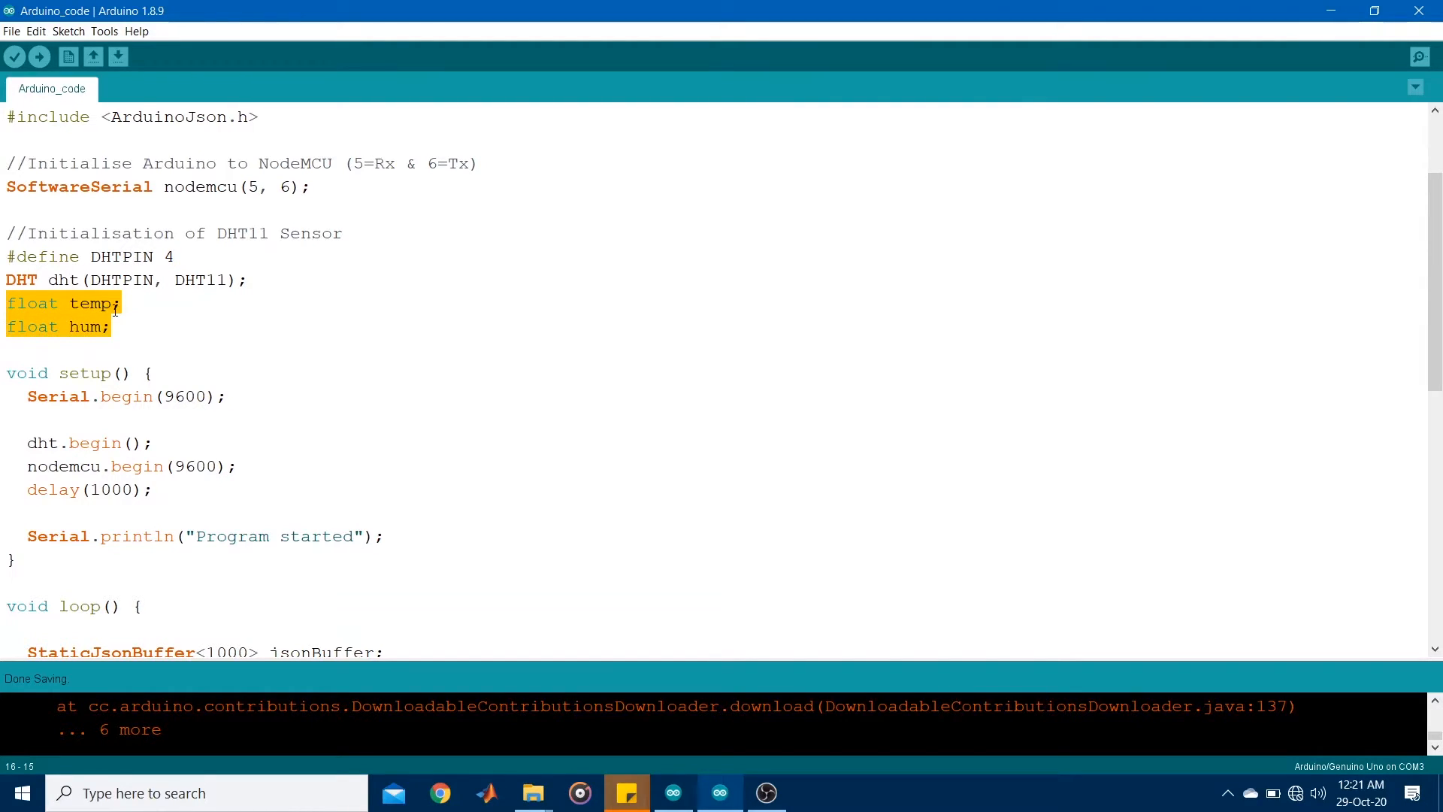
pyautogui.moveTo(120, 338)
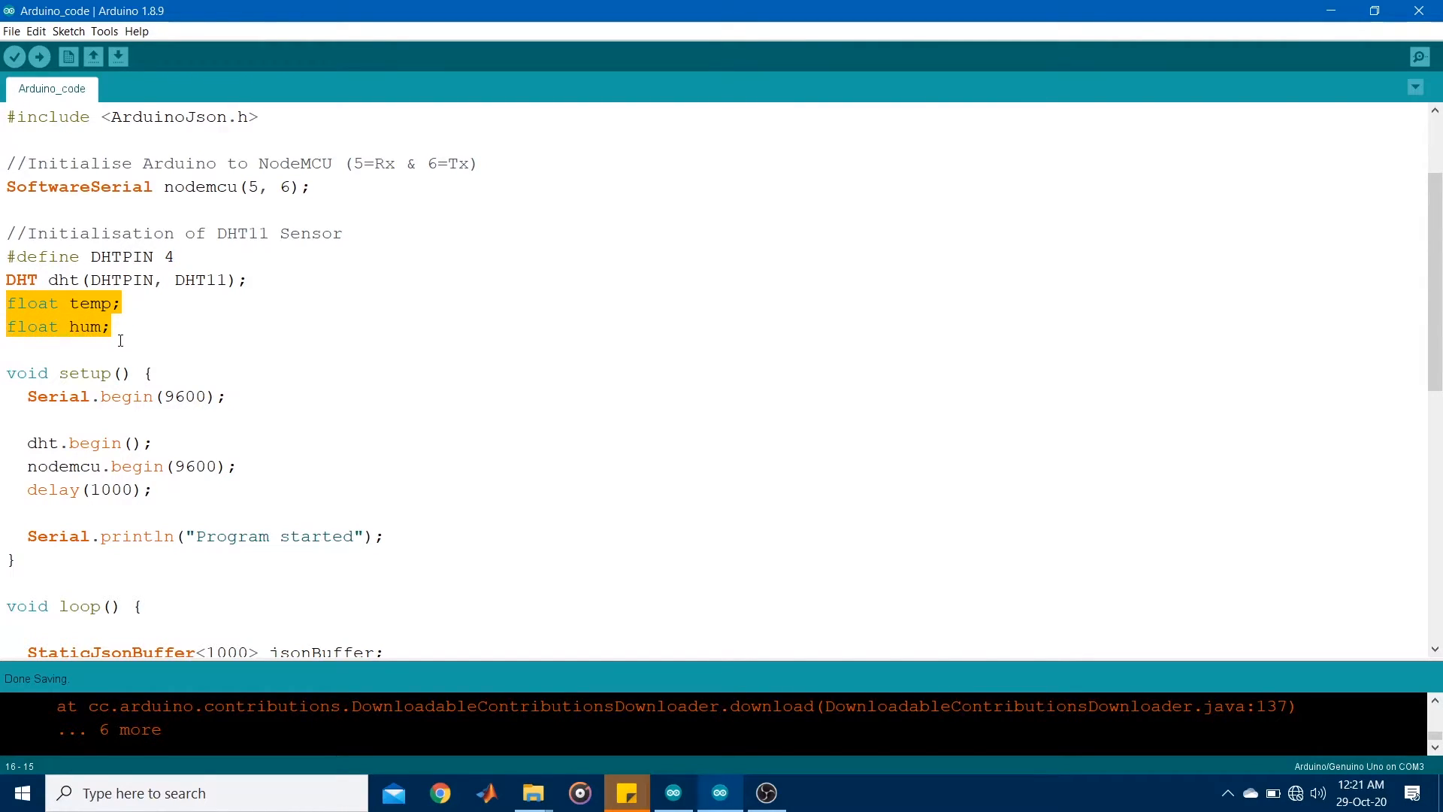
pyautogui.scroll(-3)
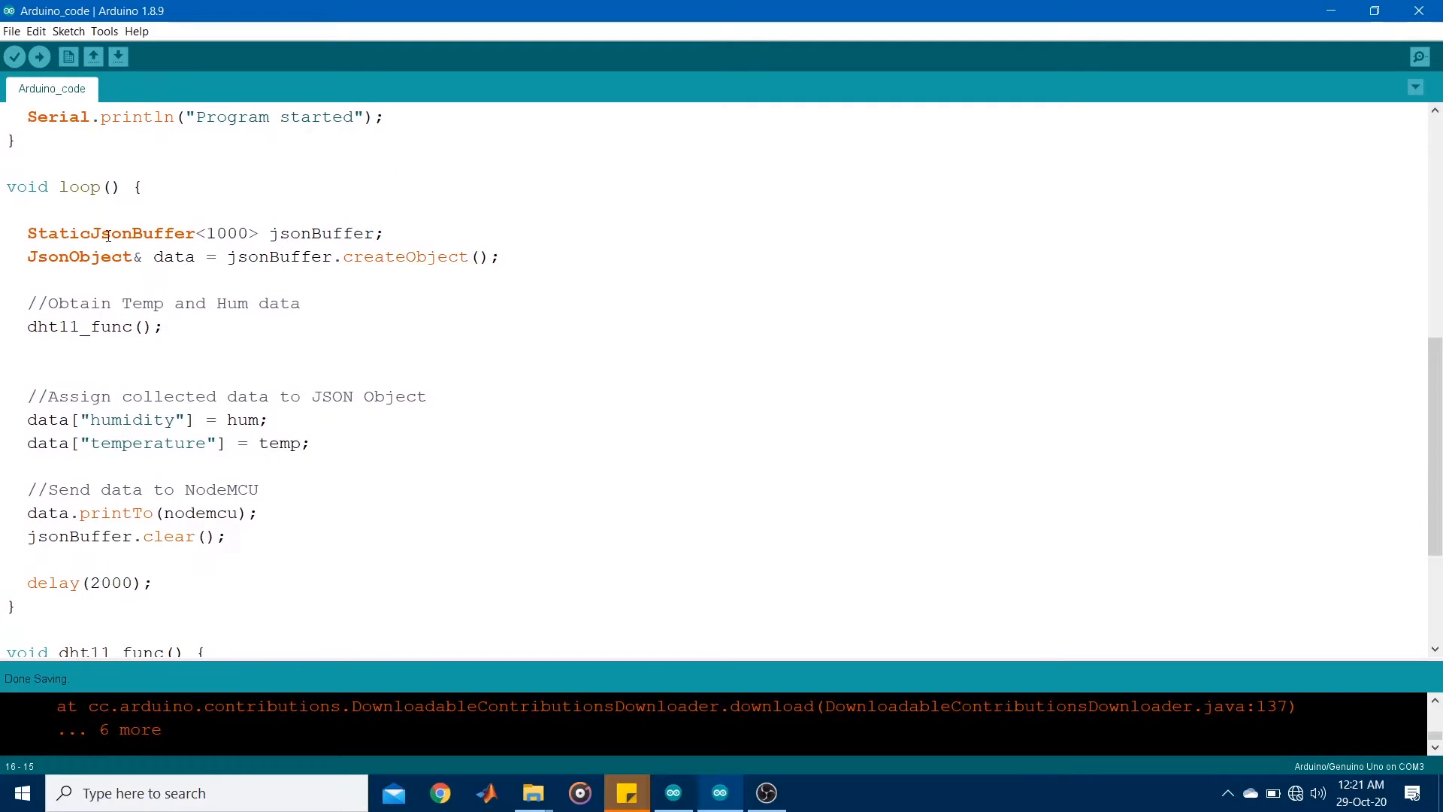
pyautogui.doubleClick(78, 233)
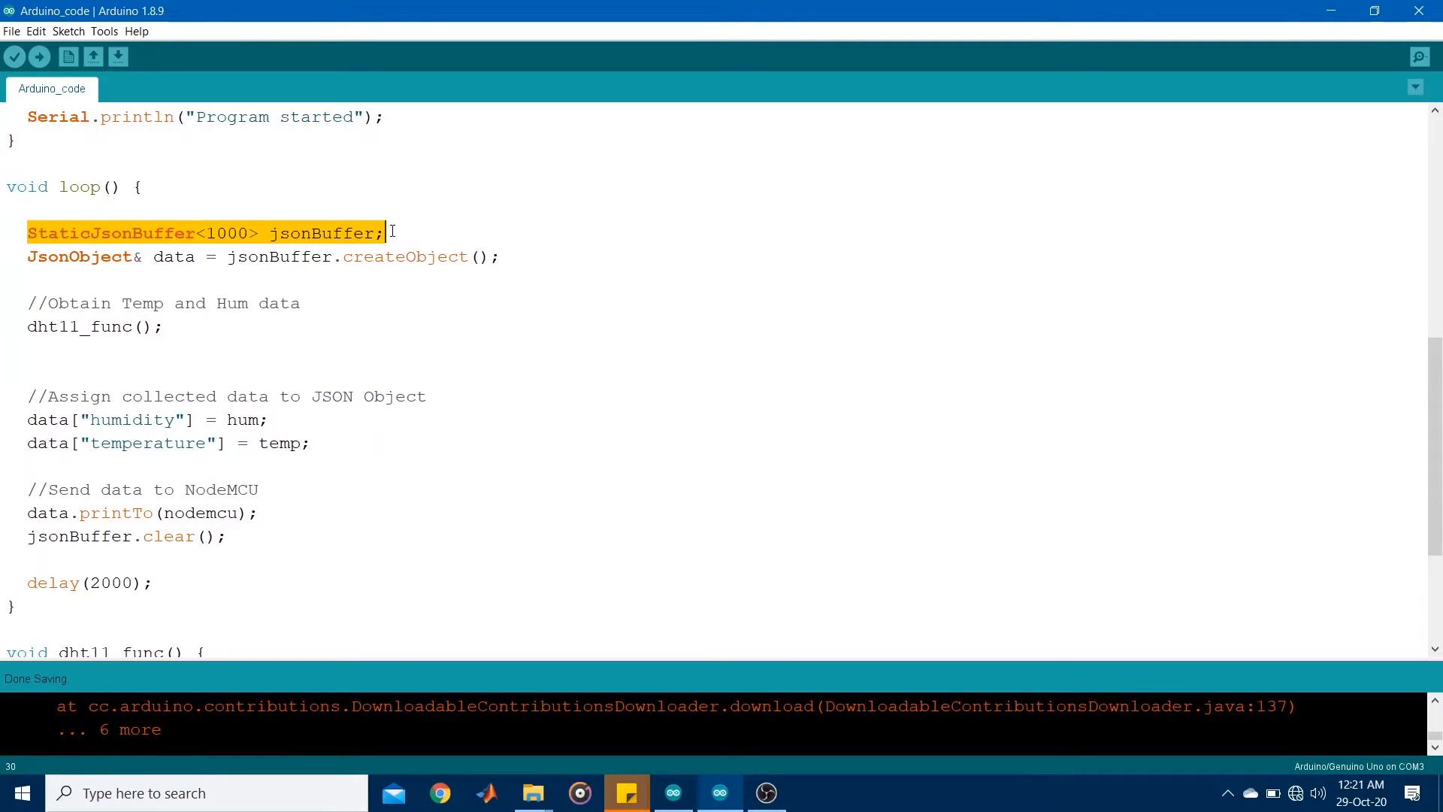
pyautogui.click(243, 257)
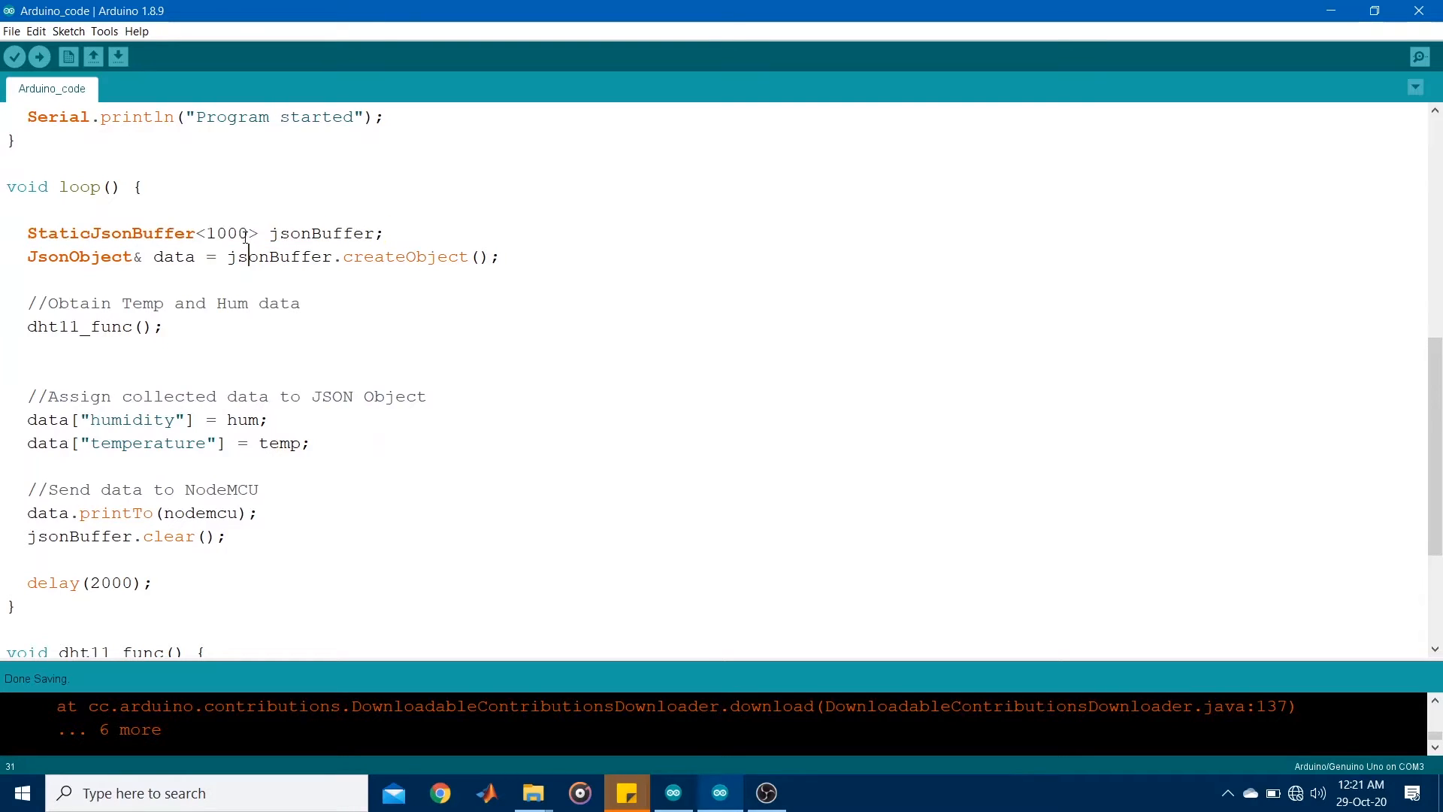
pyautogui.doubleClick(227, 233)
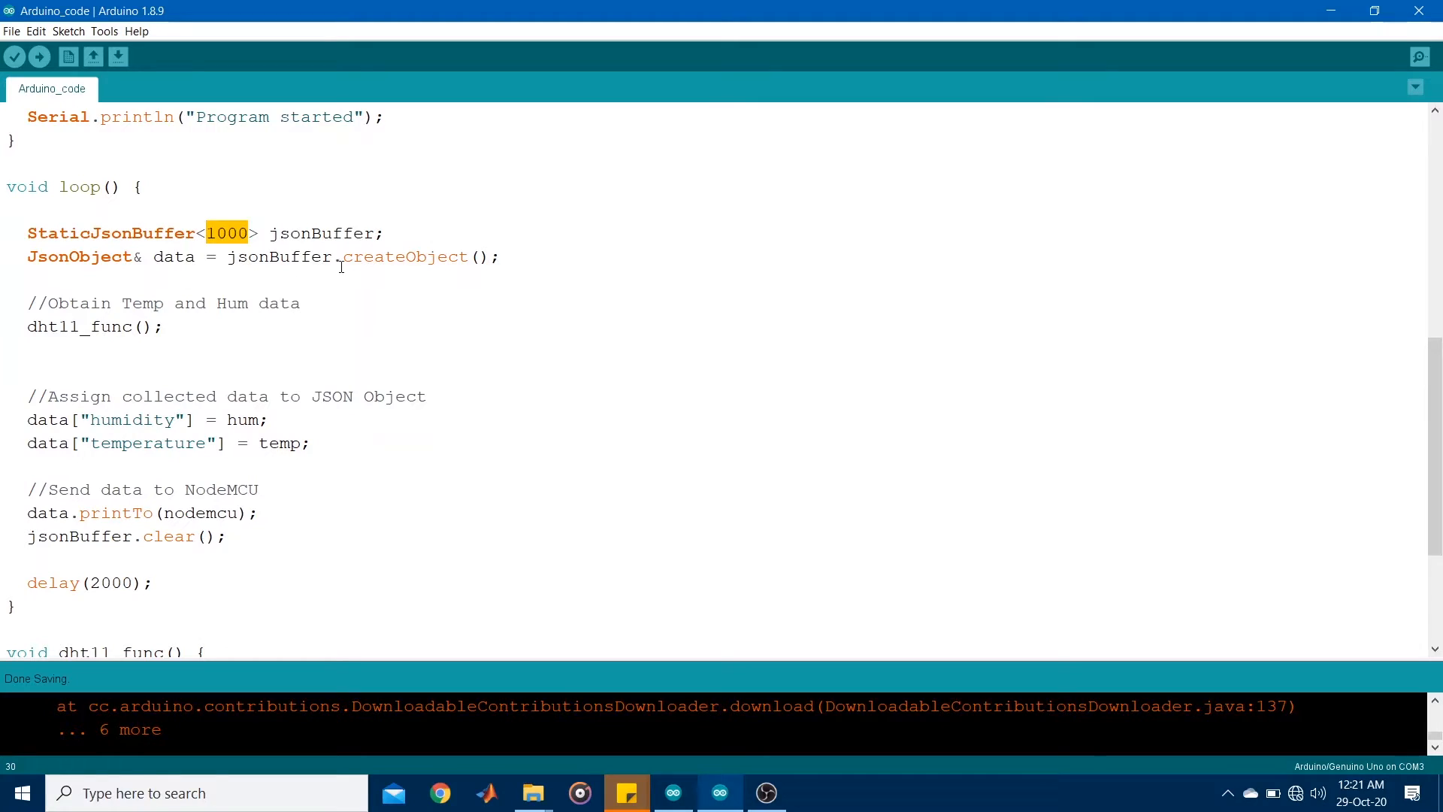
pyautogui.doubleClick(403, 256)
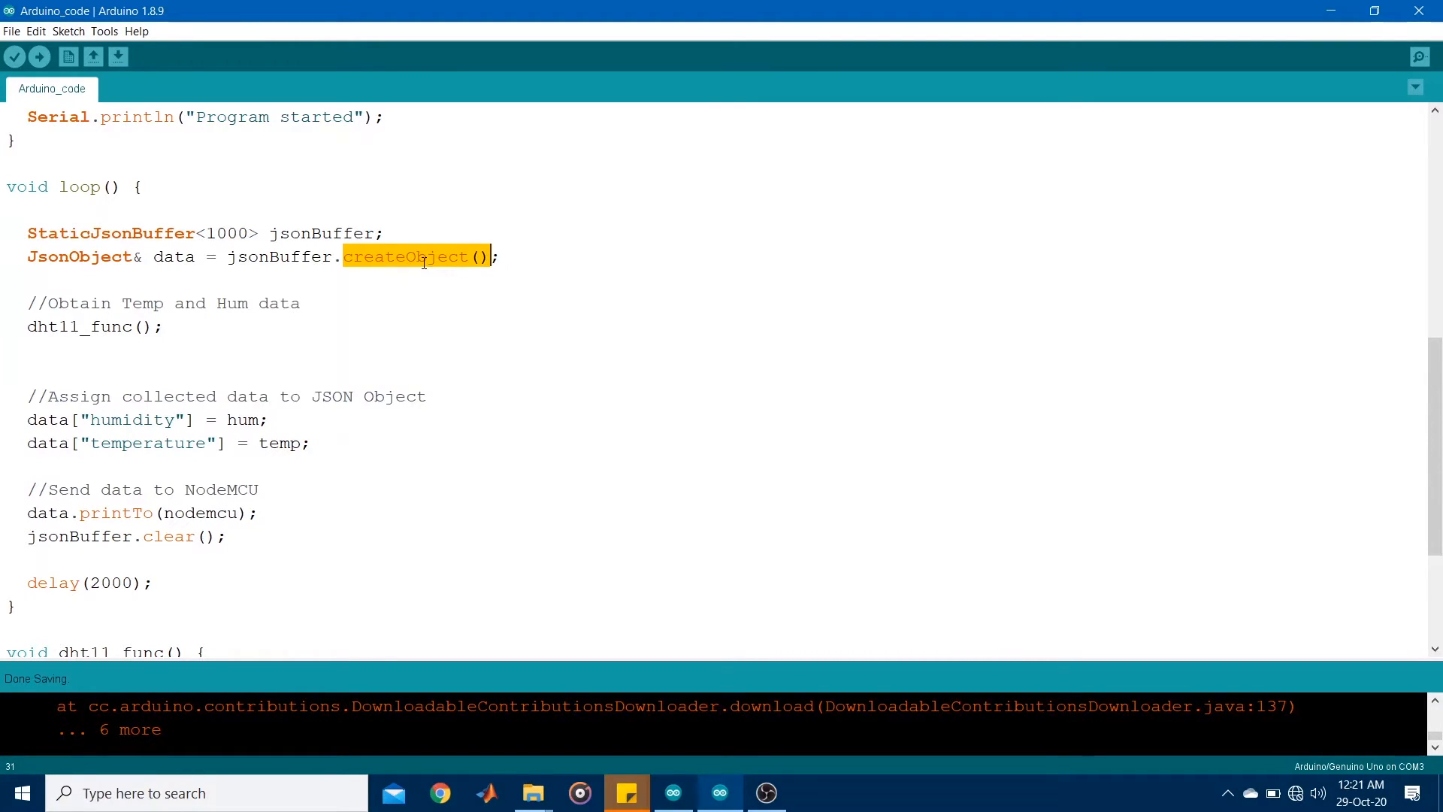
pyautogui.doubleClick(173, 256)
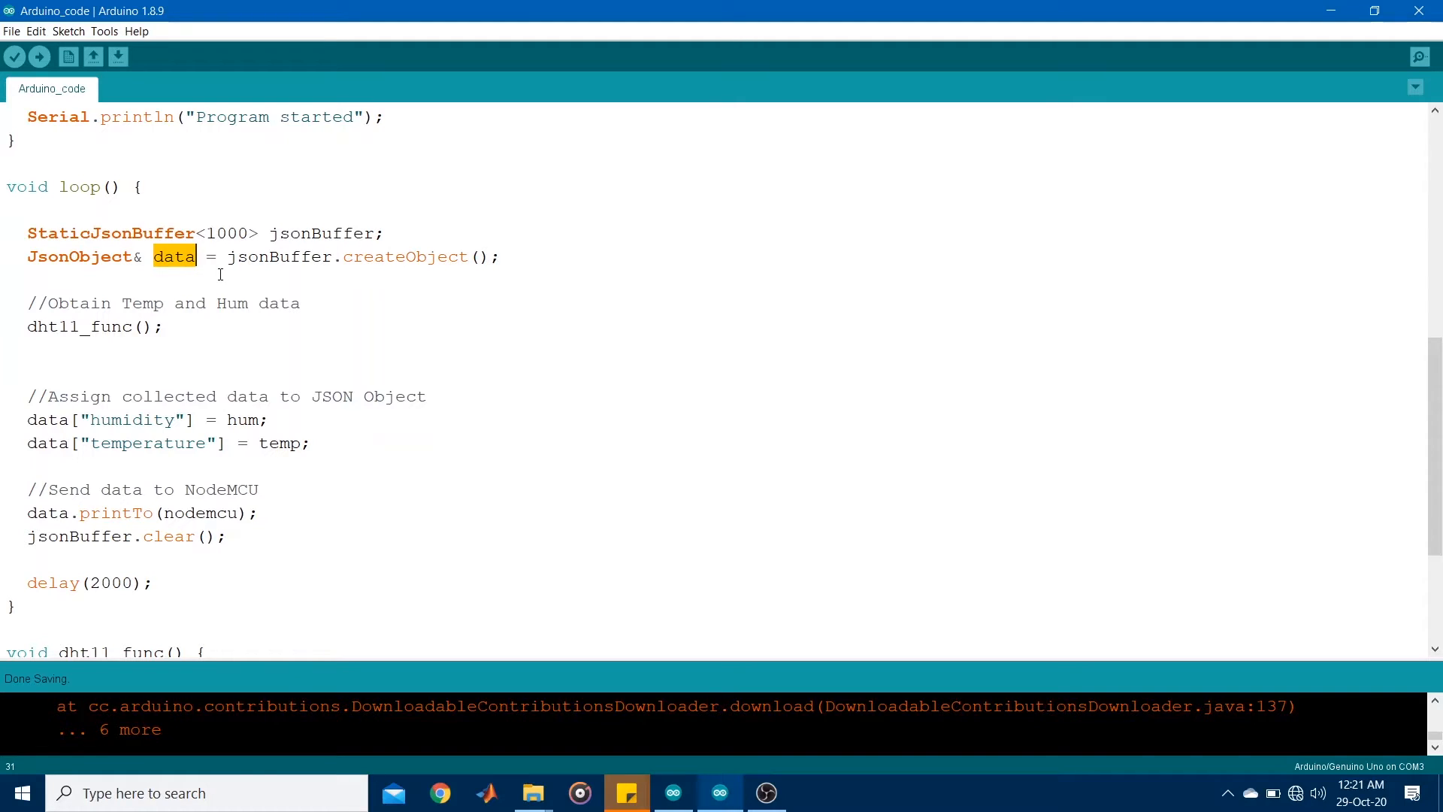
pyautogui.moveTo(217, 274)
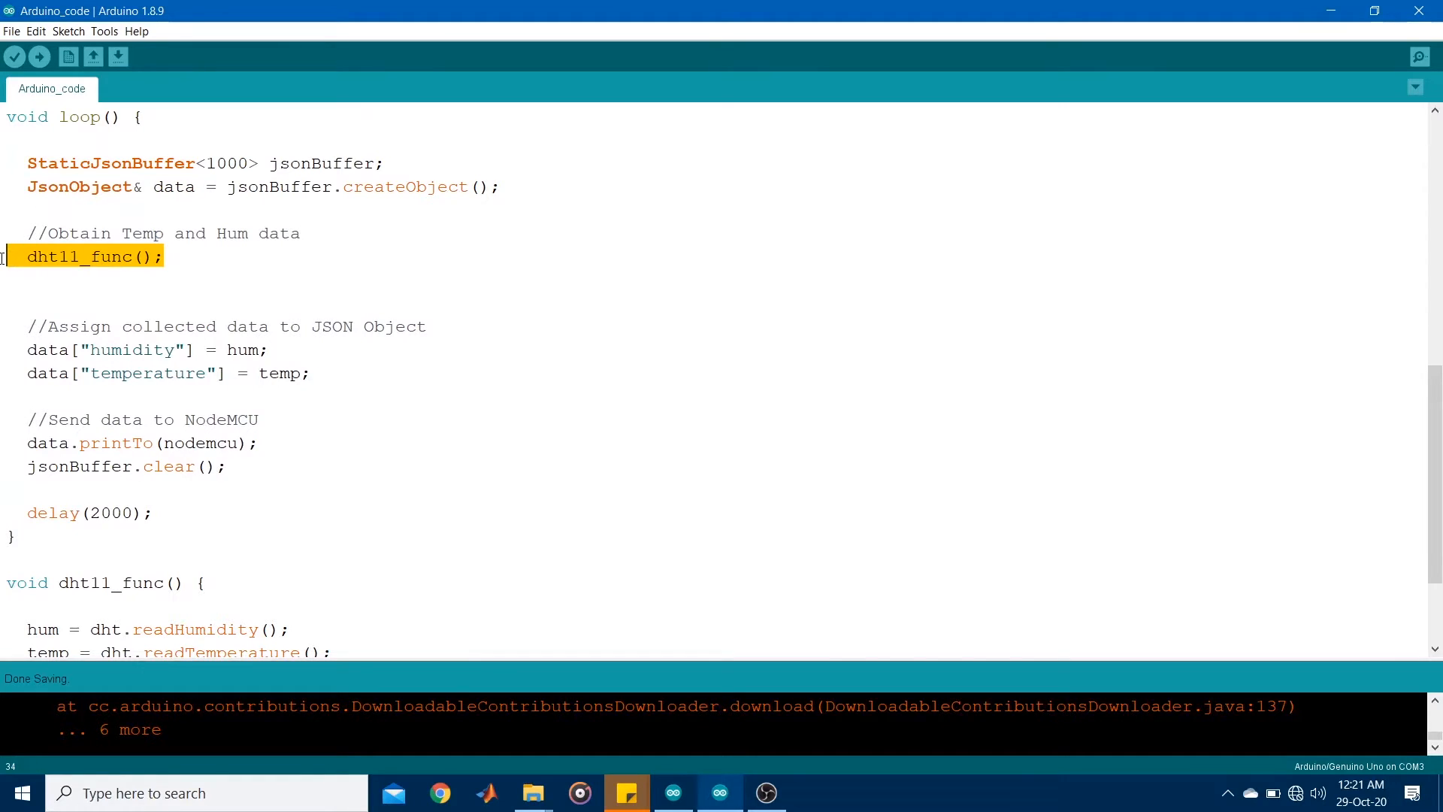
pyautogui.scroll(-3)
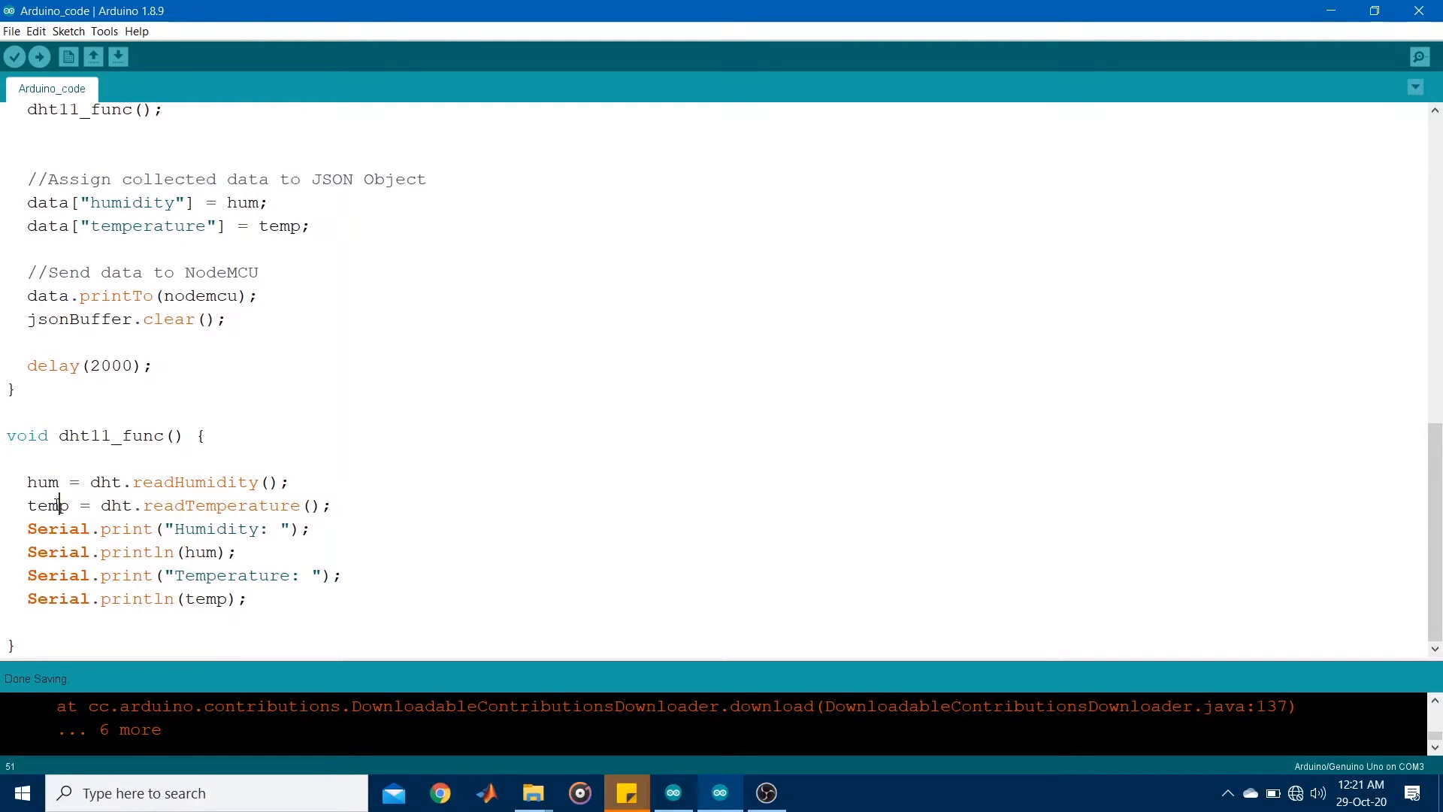
pyautogui.doubleClick(195, 481)
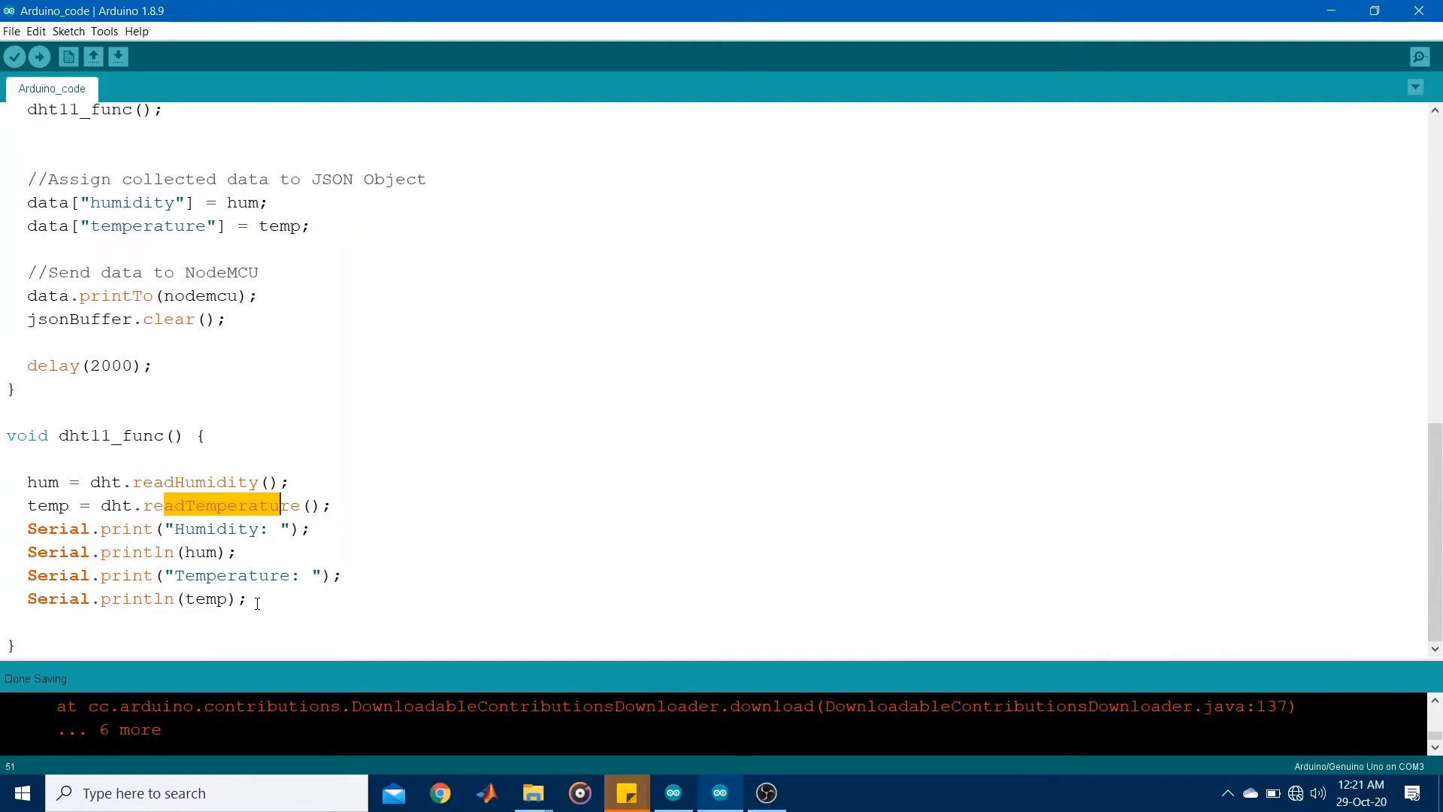
pyautogui.moveTo(27, 528); pyautogui.dragTo(246, 598)
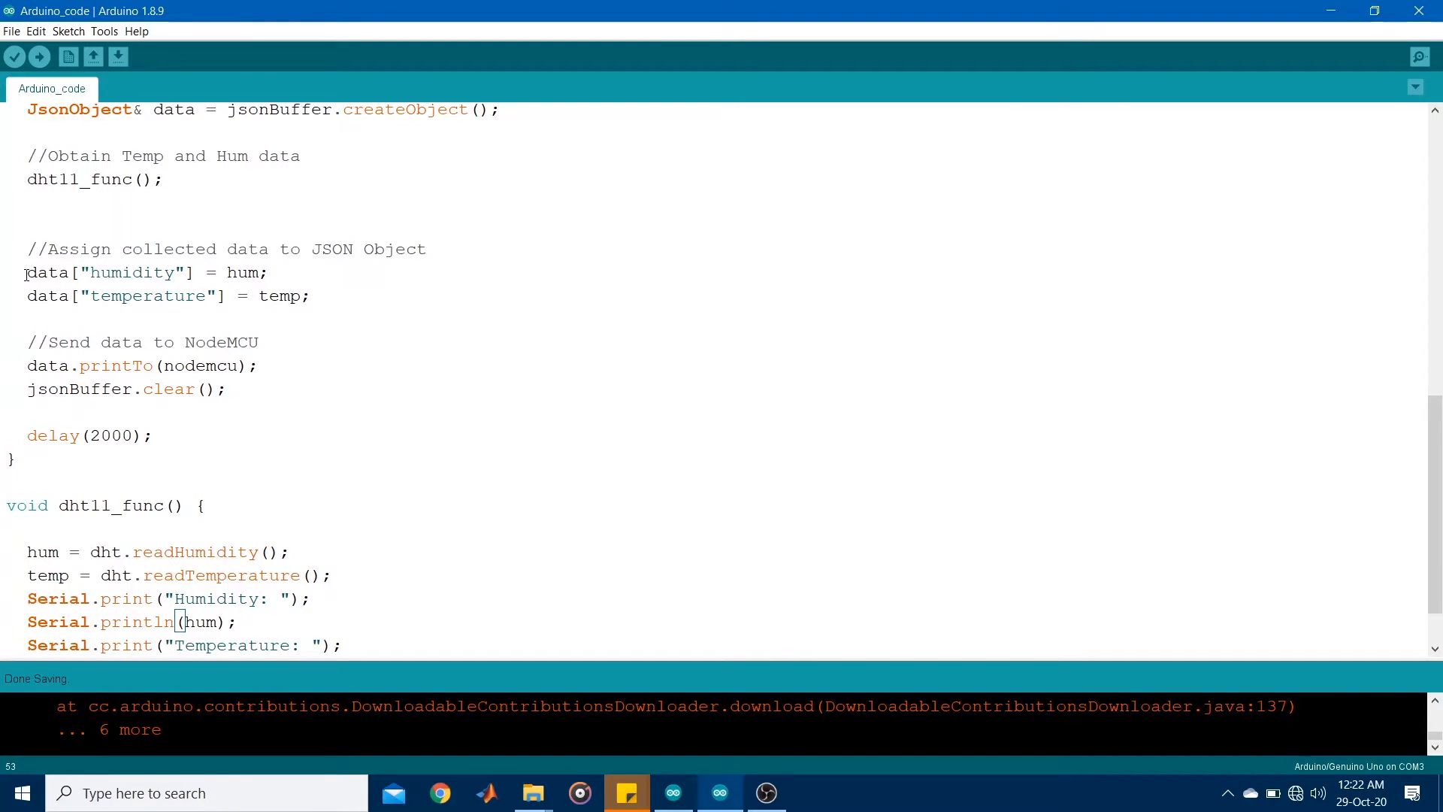
pyautogui.moveTo(27, 273); pyautogui.dragTo(317, 296)
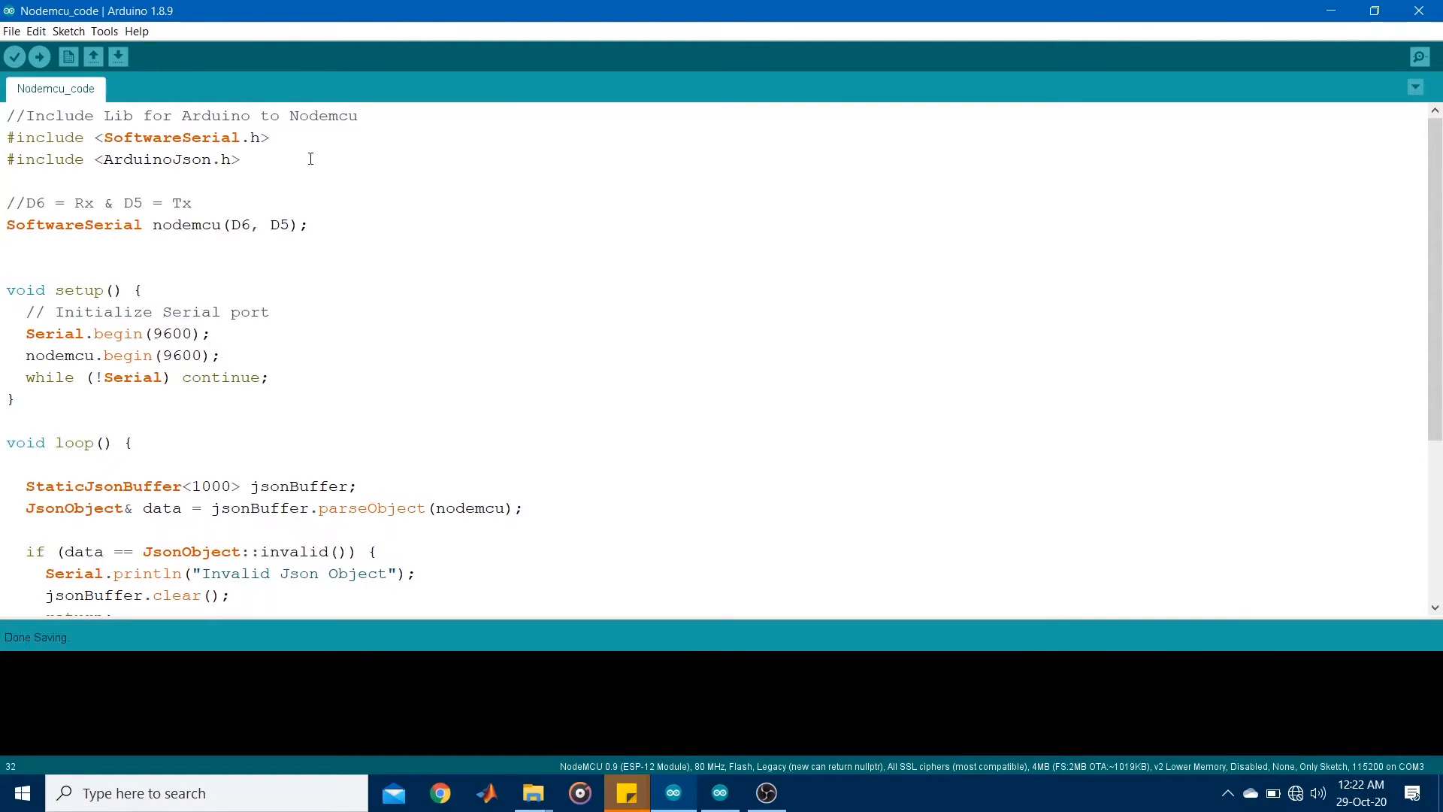
pyautogui.tripleClick(138, 137)
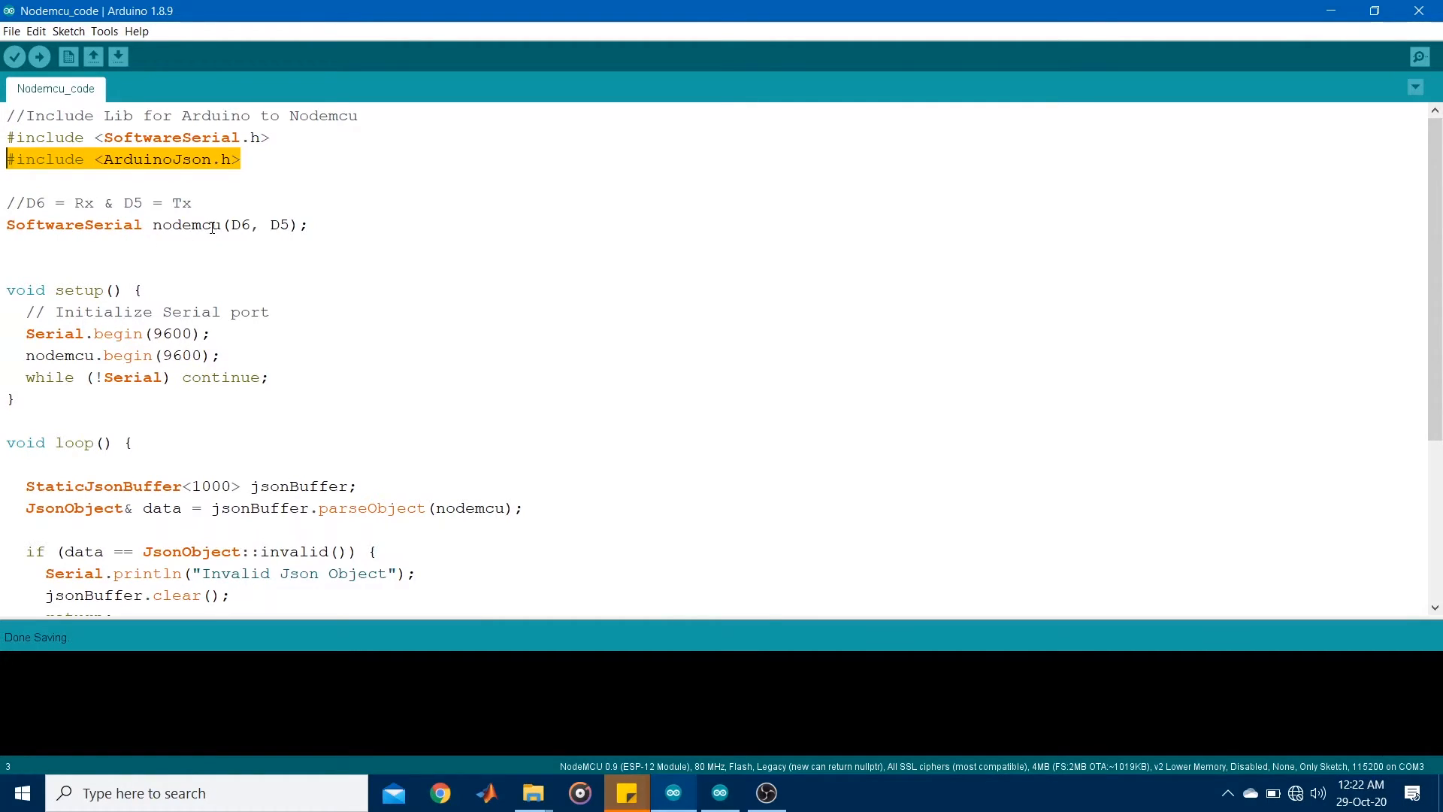
pyautogui.doubleClick(189, 224)
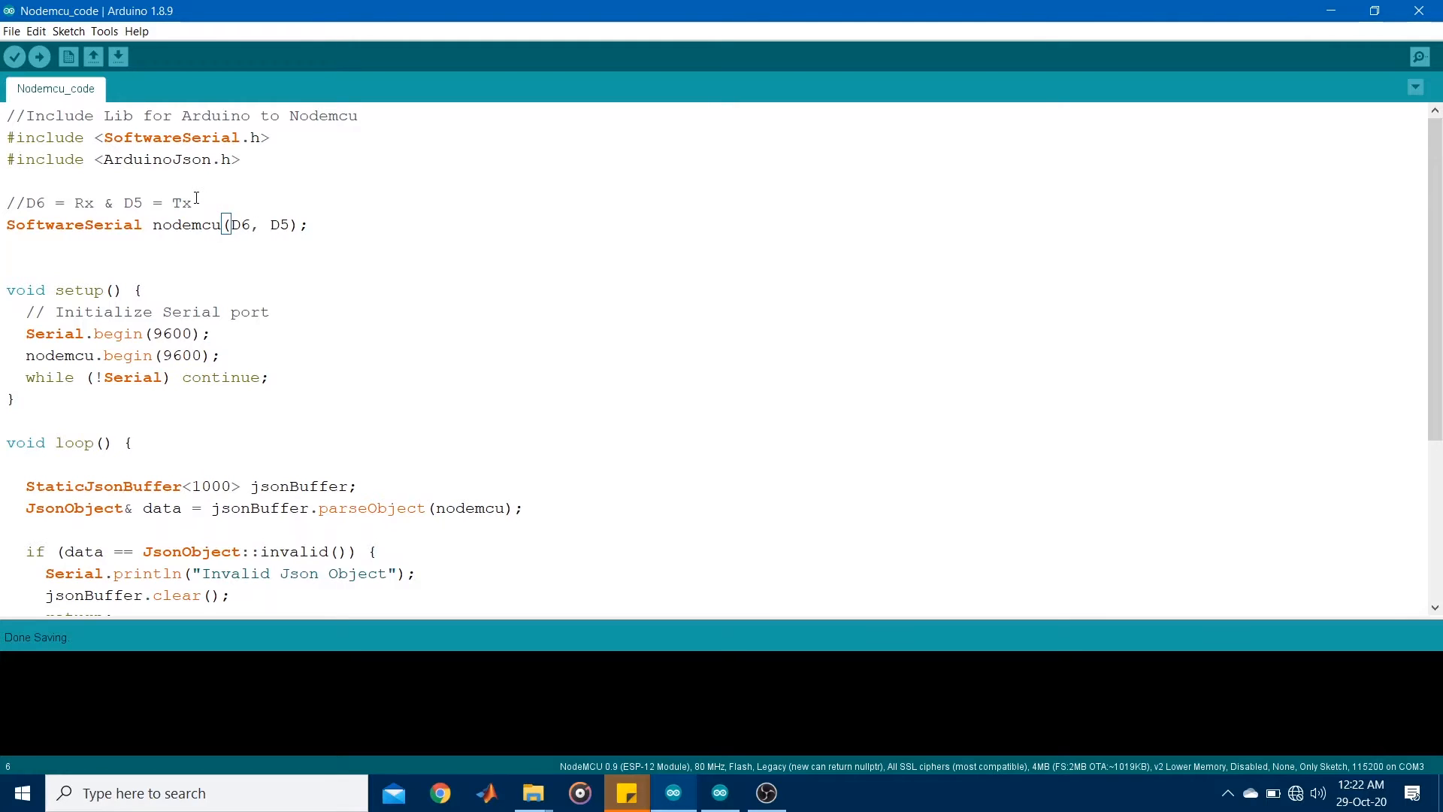
pyautogui.scroll(-3)
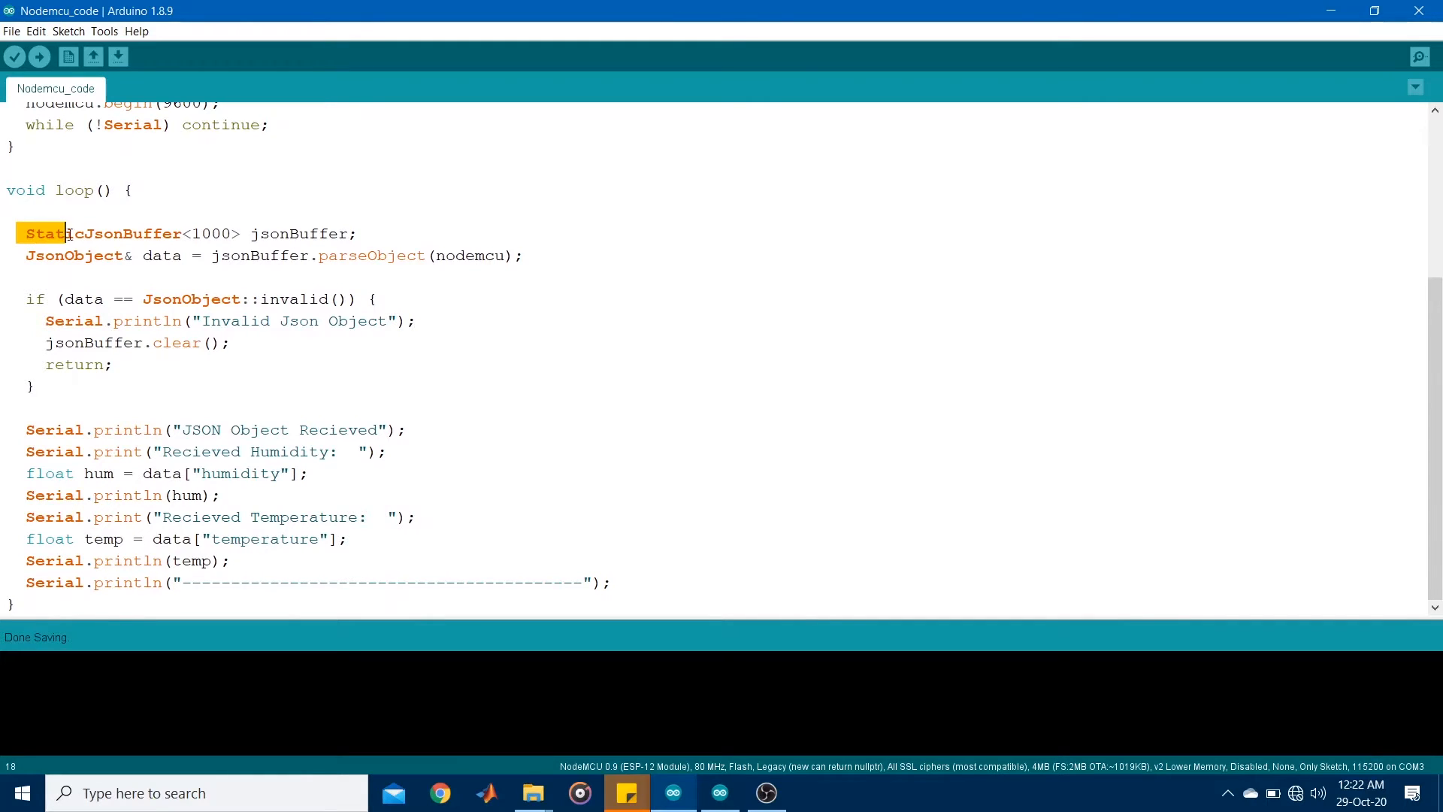
pyautogui.tripleClick(183, 233)
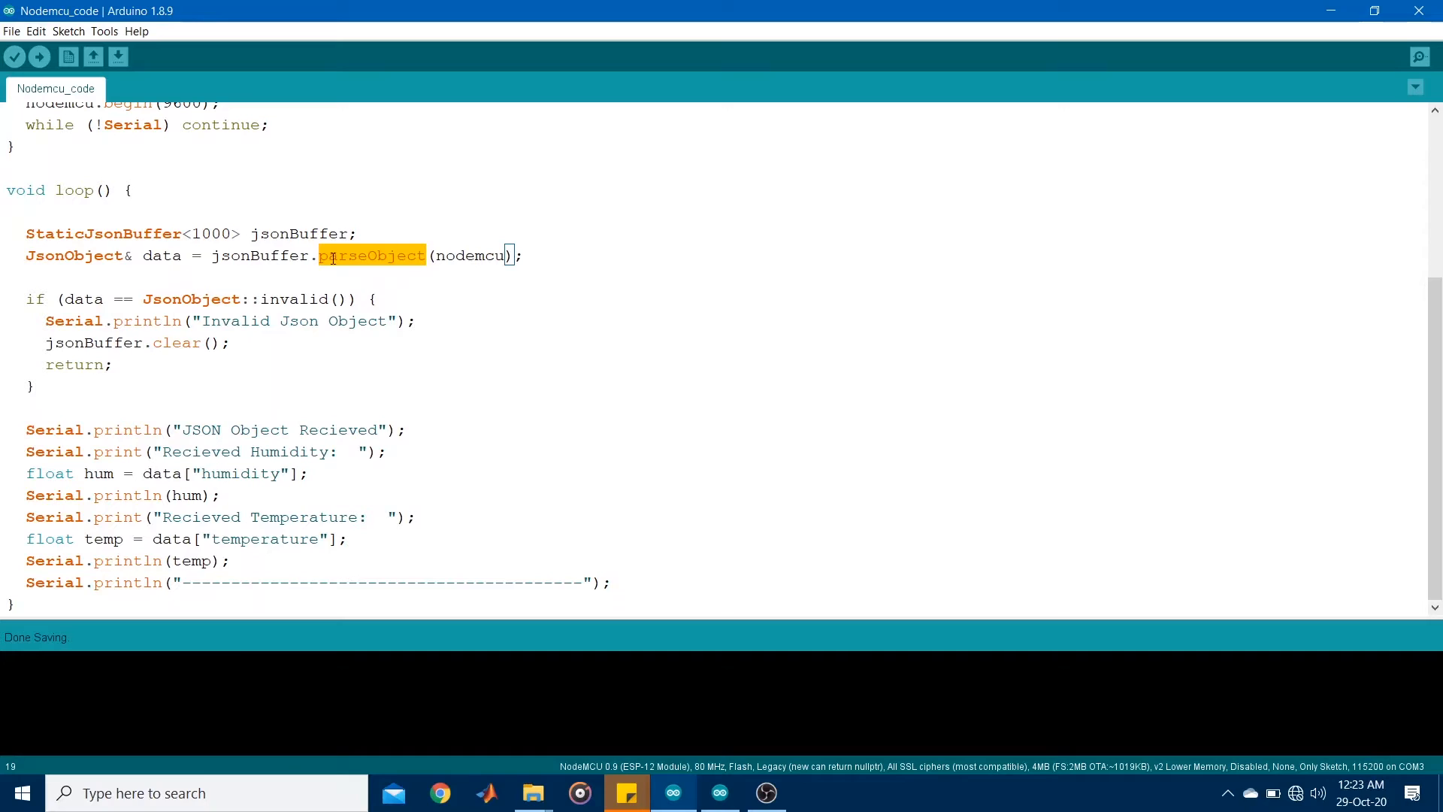
pyautogui.click(391, 256)
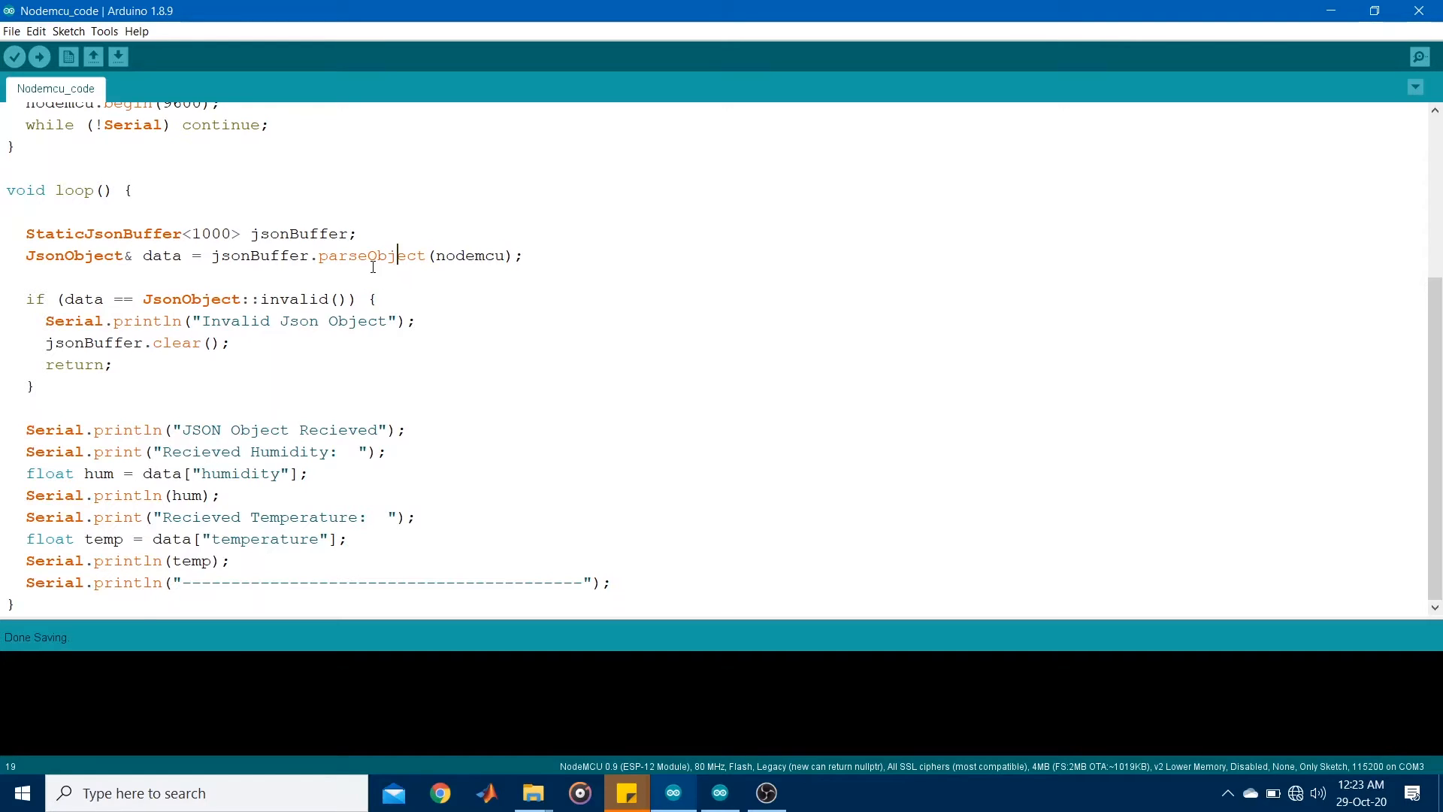
pyautogui.doubleClick(161, 255)
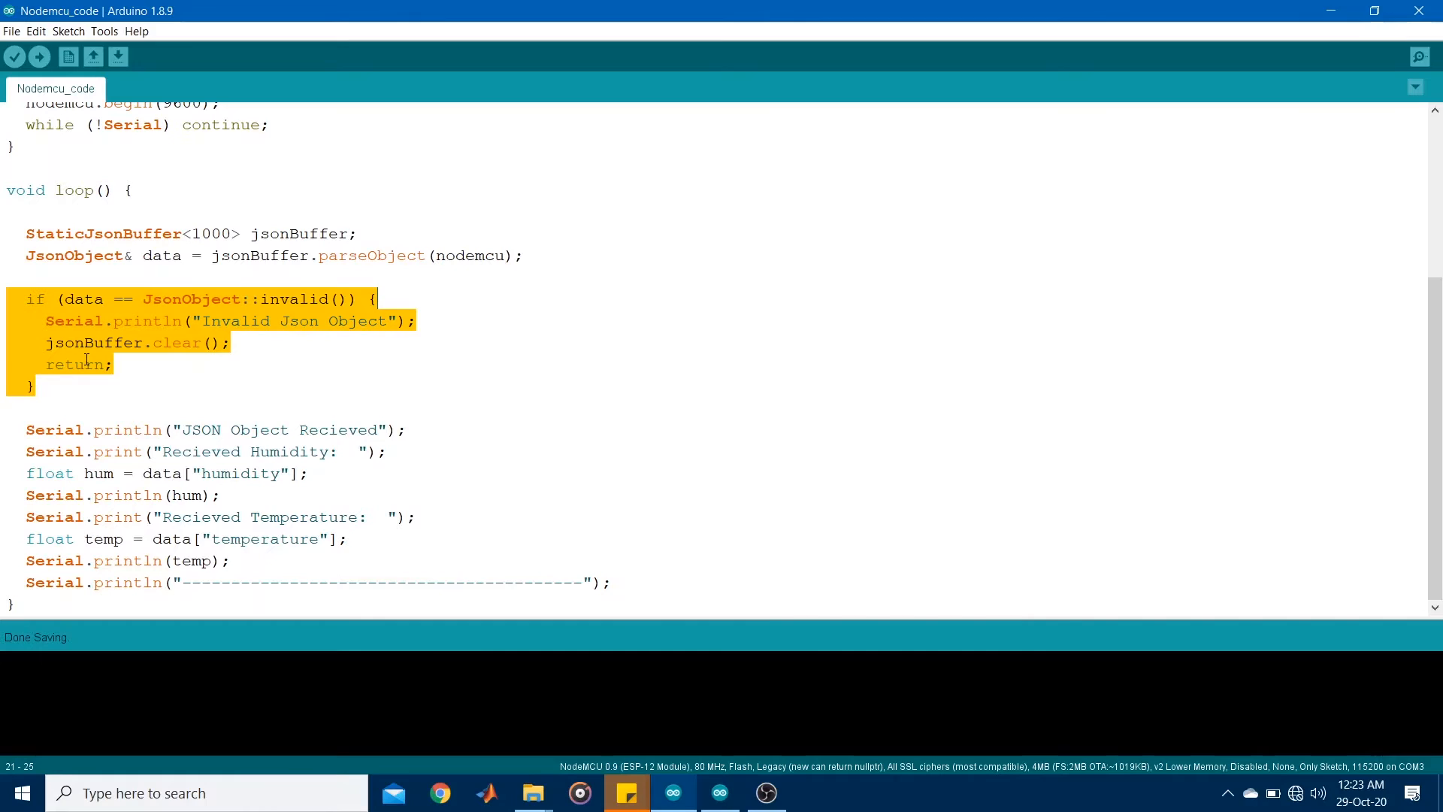
pyautogui.click(83, 364)
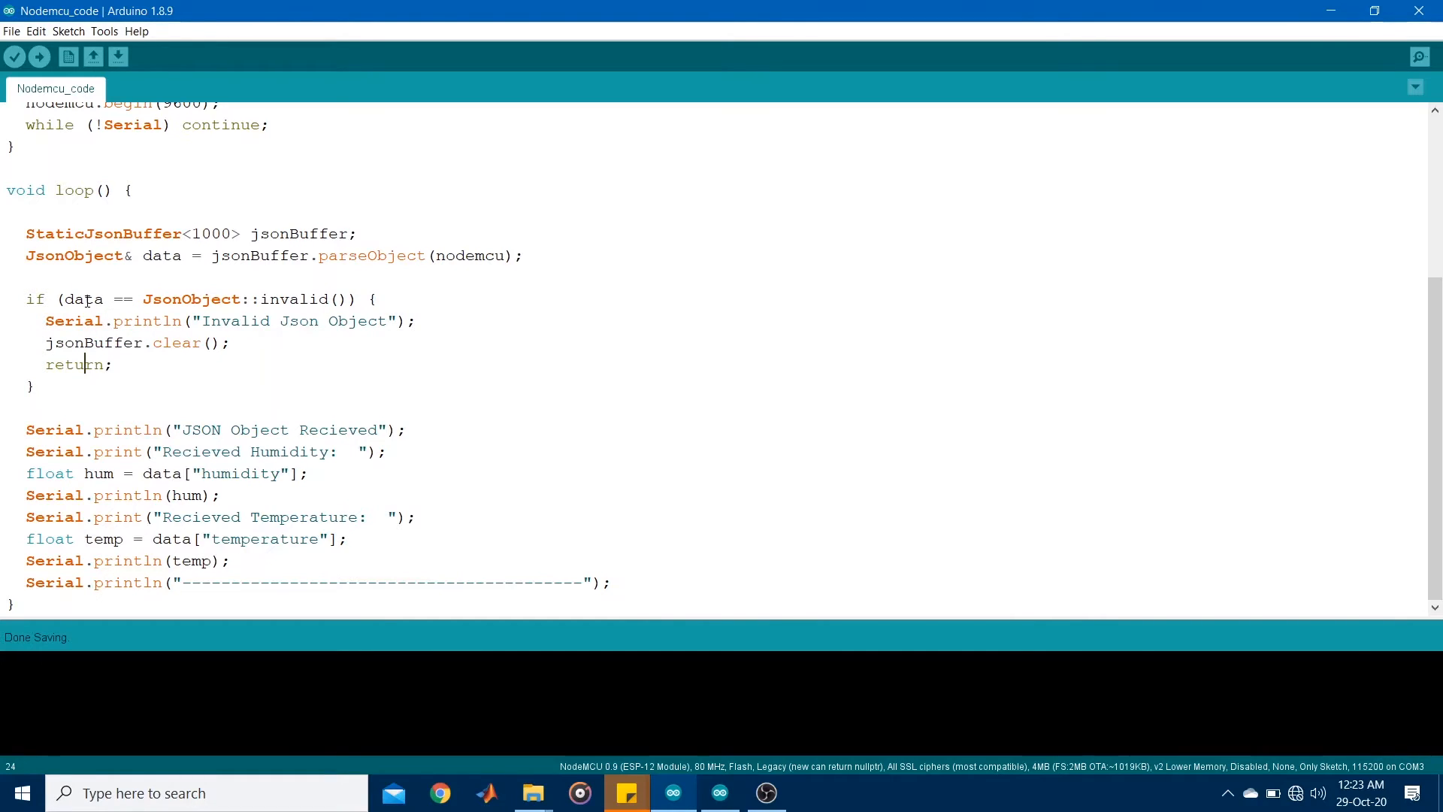
pyautogui.moveTo(310, 296)
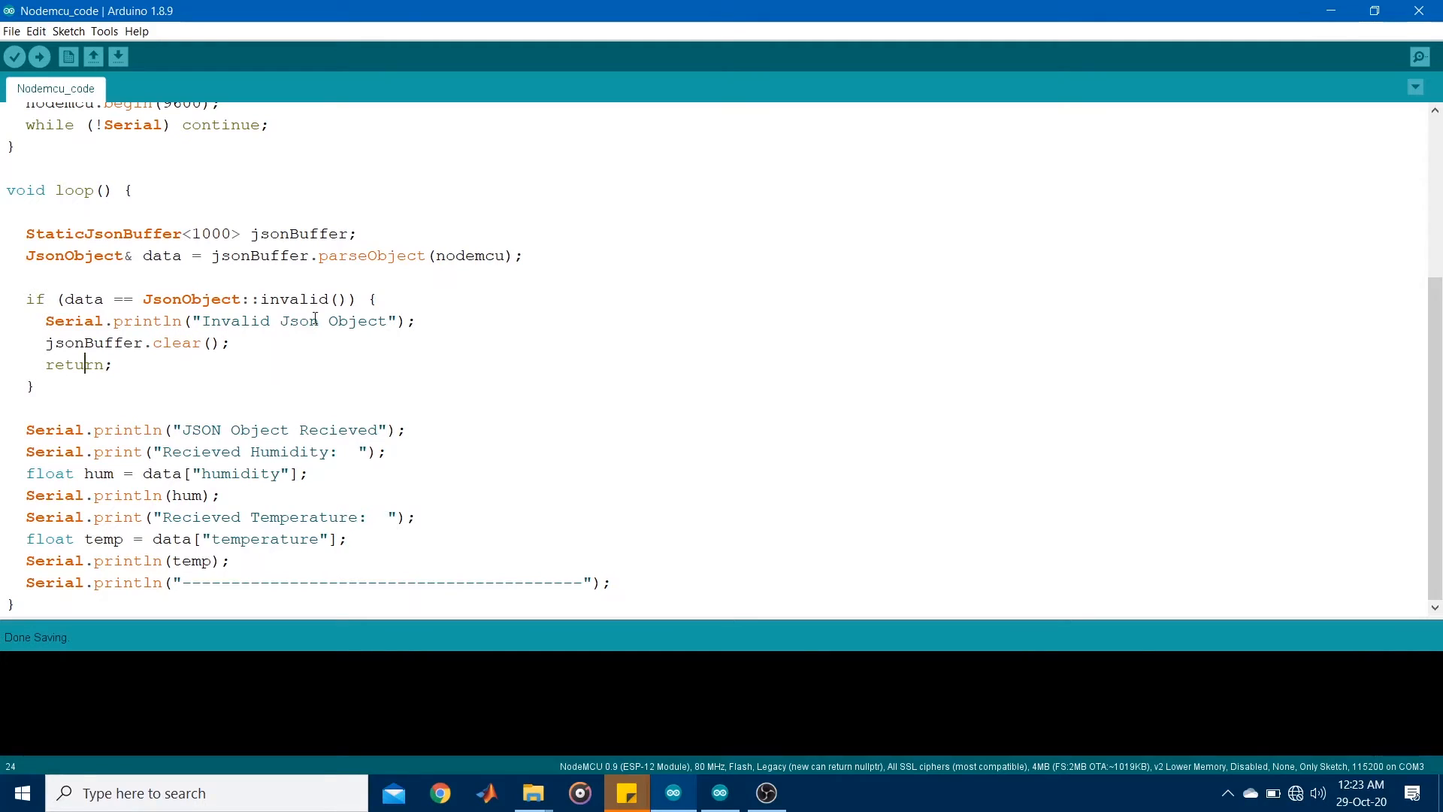
pyautogui.tripleClick(207, 320)
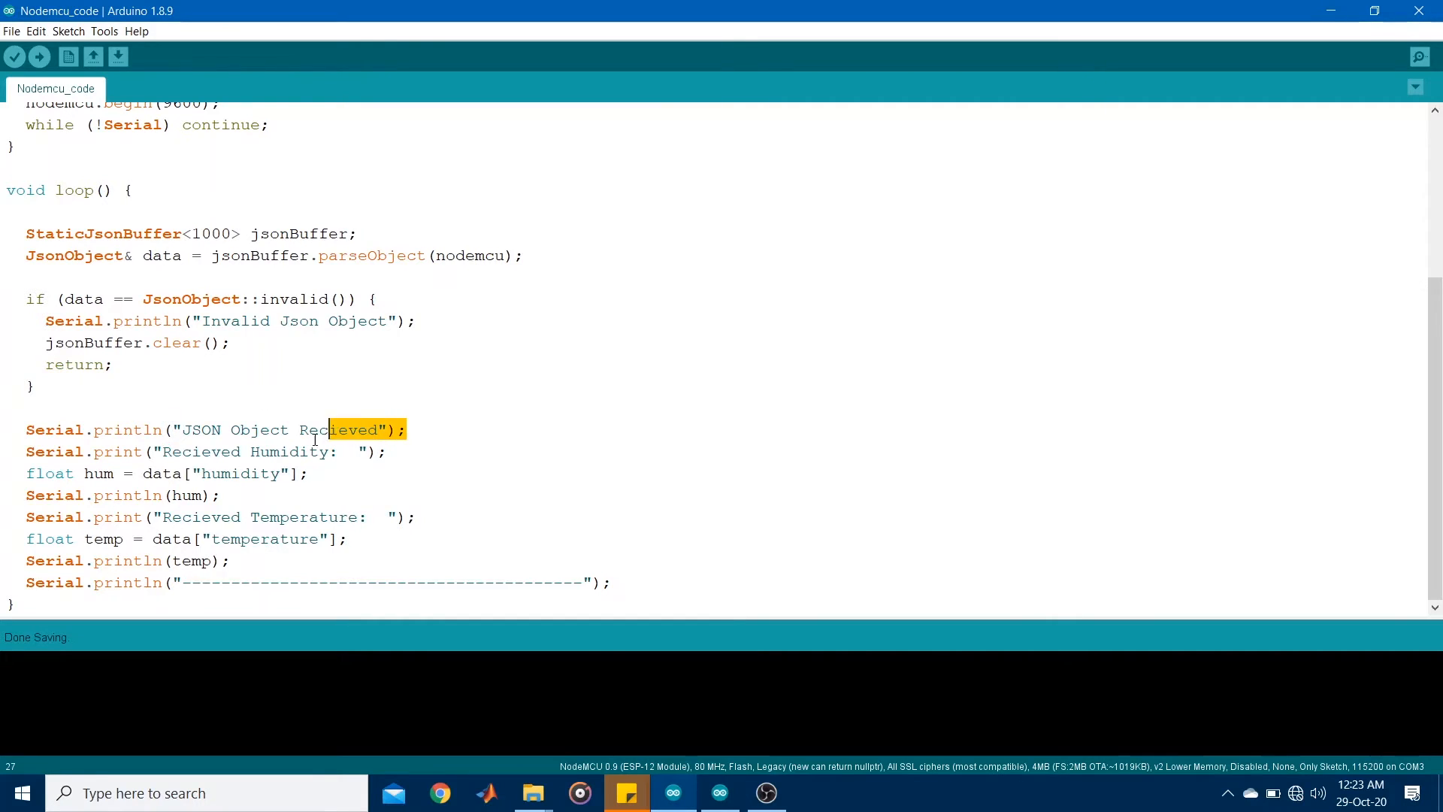
pyautogui.tripleClick(215, 430)
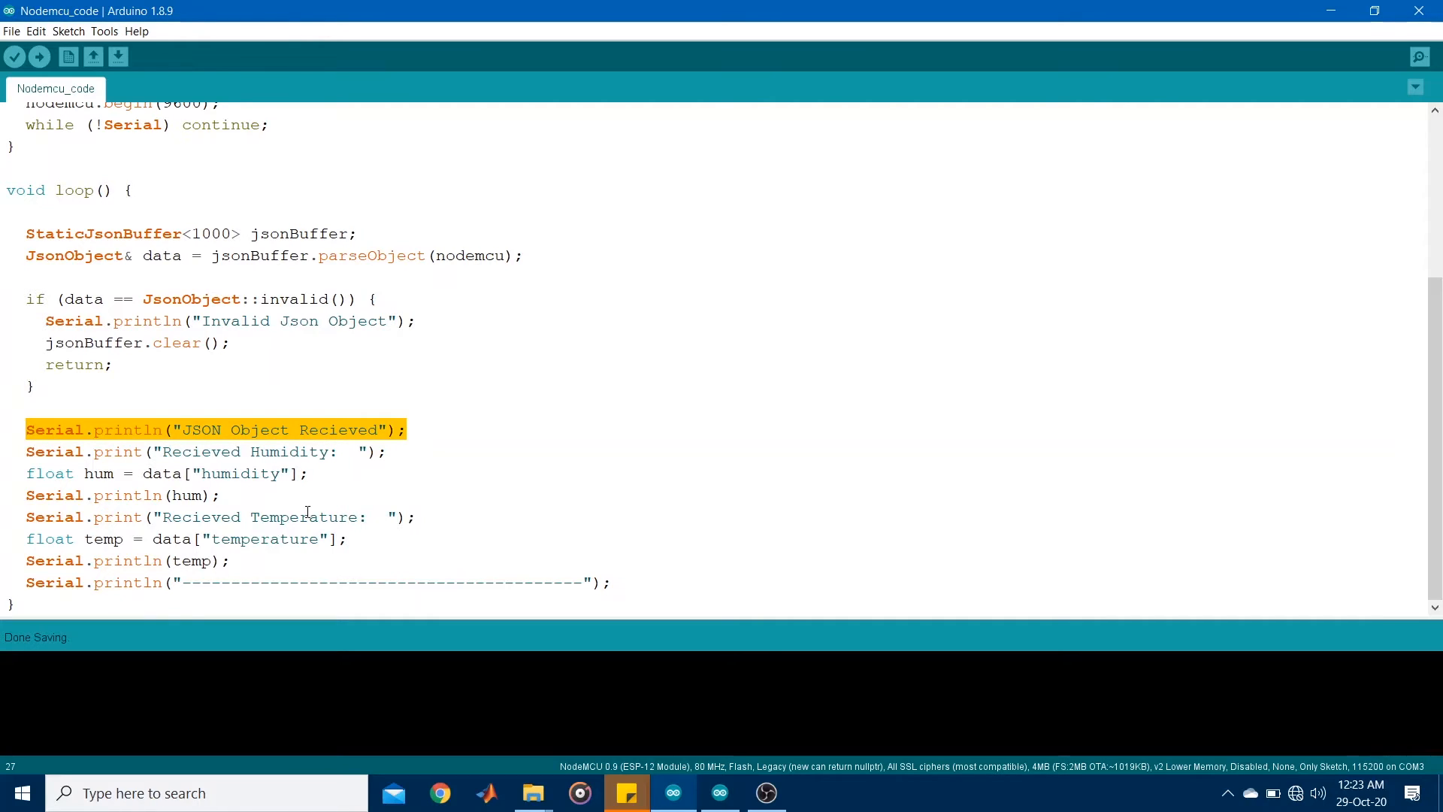
pyautogui.moveTo(322, 485)
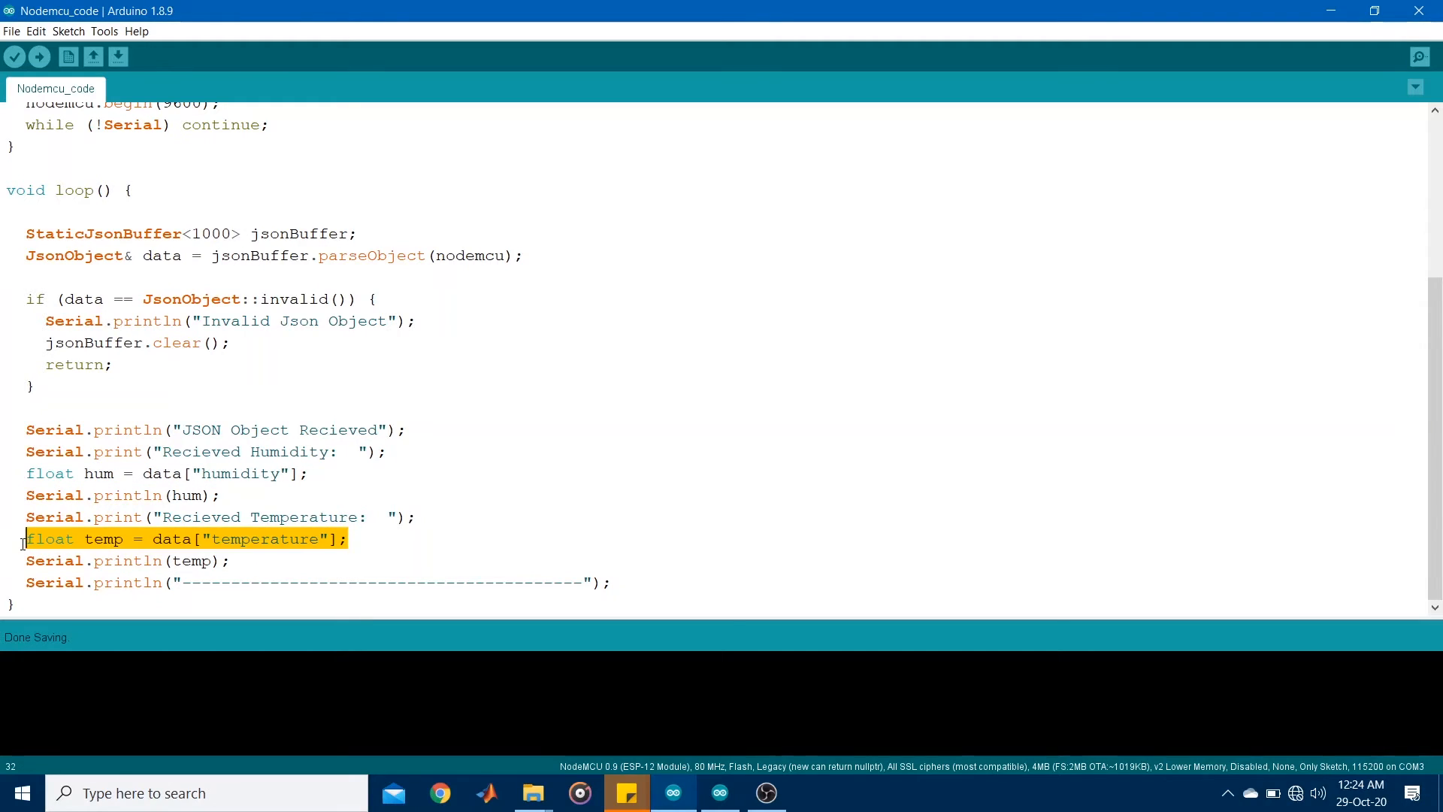
pyautogui.click(653, 471)
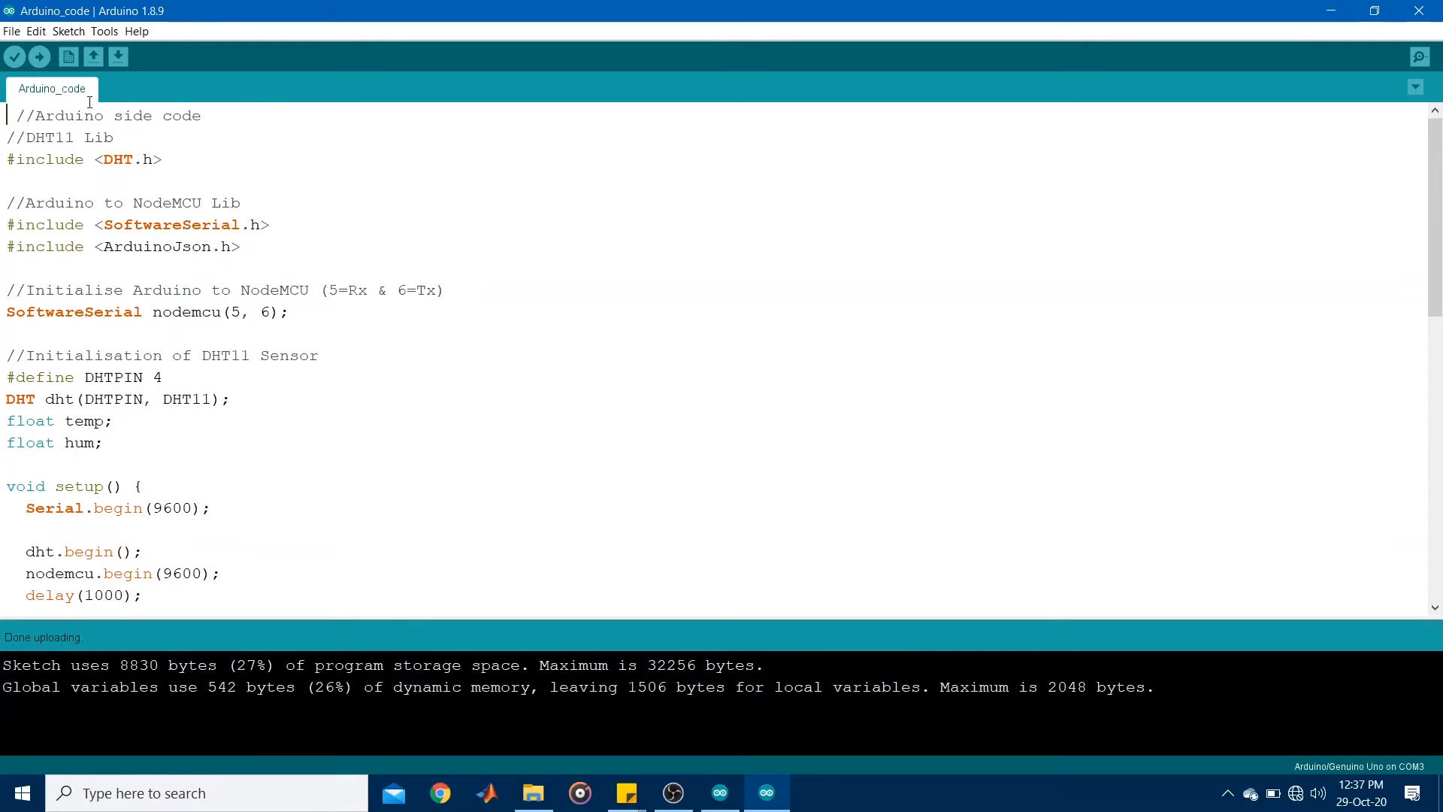
# Confirm the Arduino board on COM3, view its serial humidity 72.00 and temperature ~32 readings, then close the monitor
pyautogui.click(104, 30)
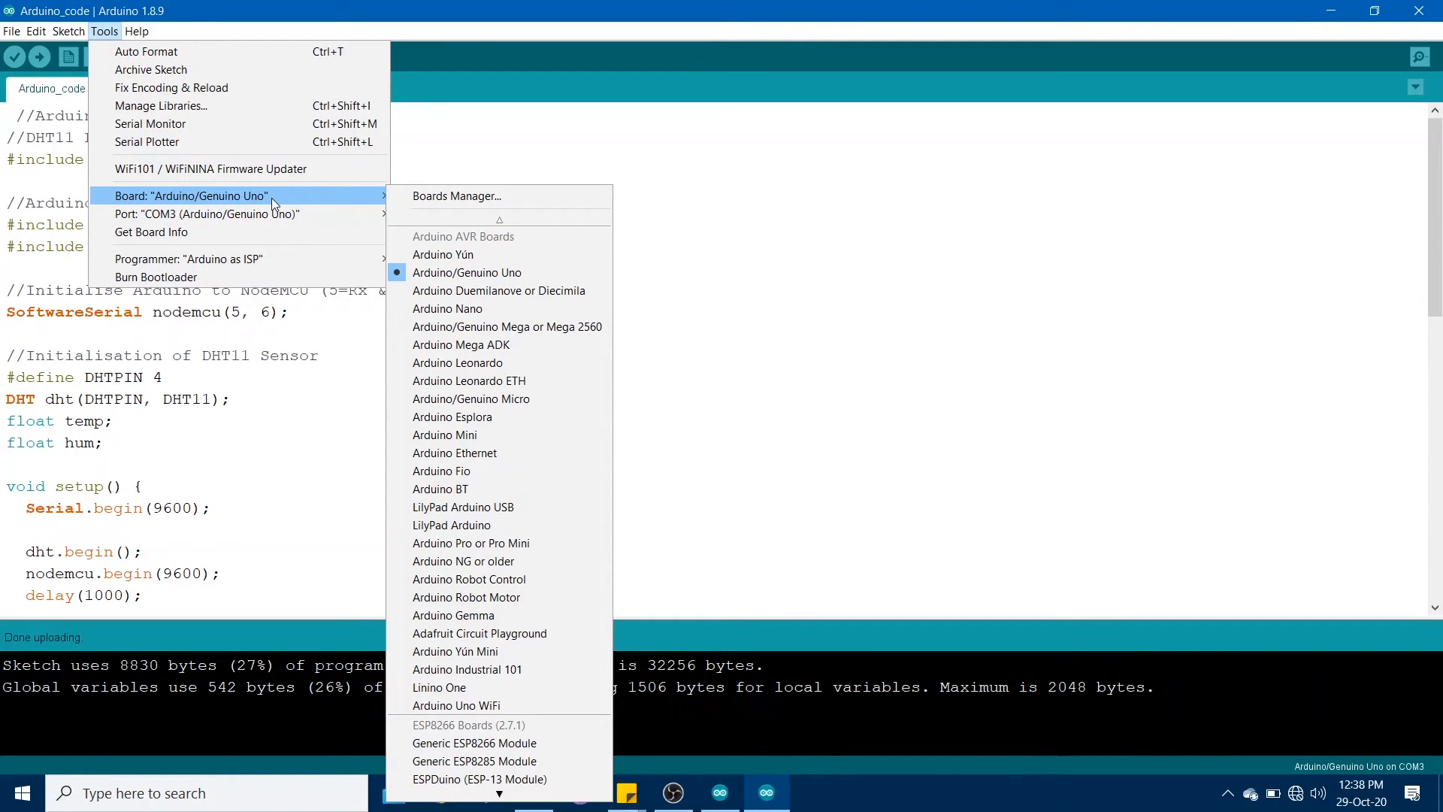
pyautogui.click(207, 214)
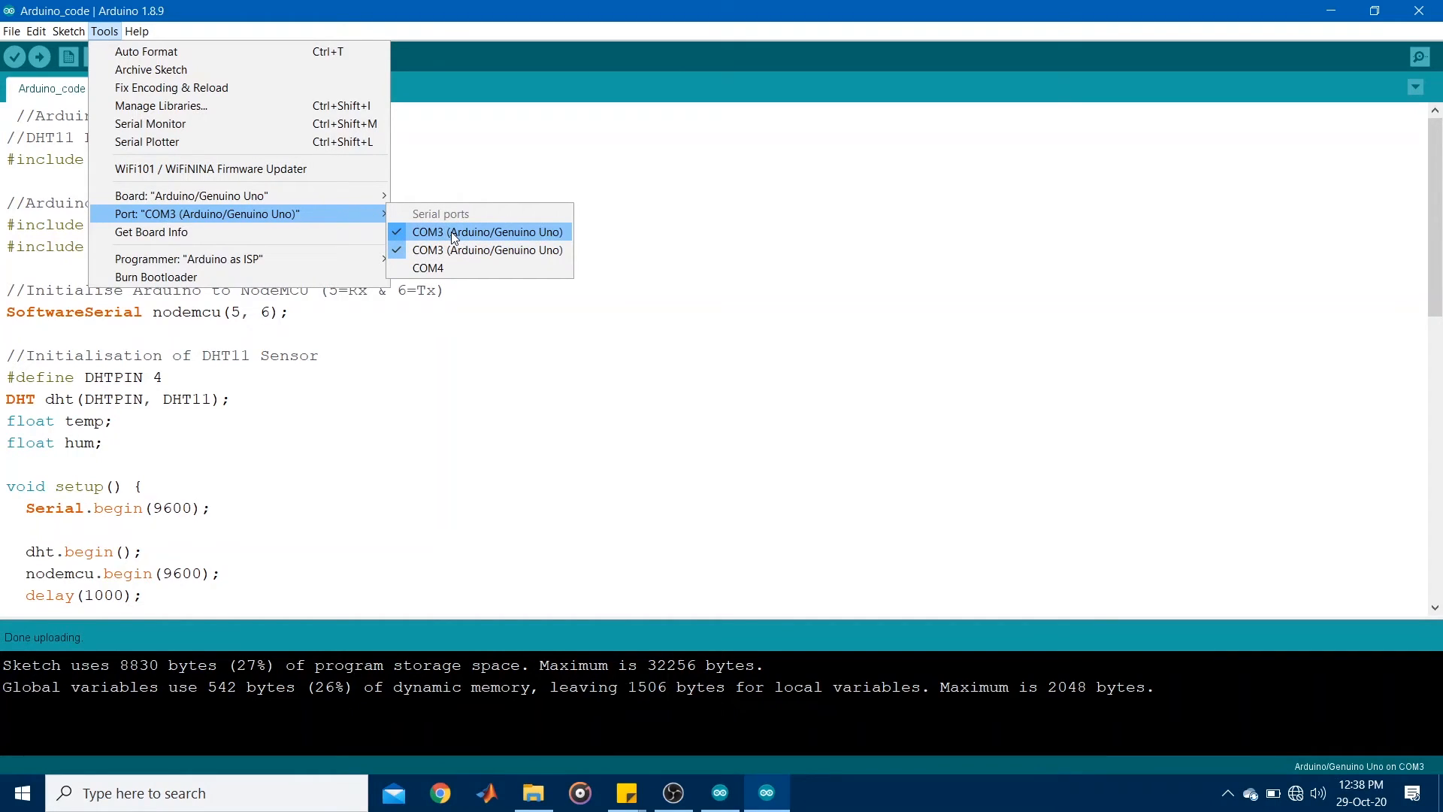
pyautogui.moveTo(457, 268)
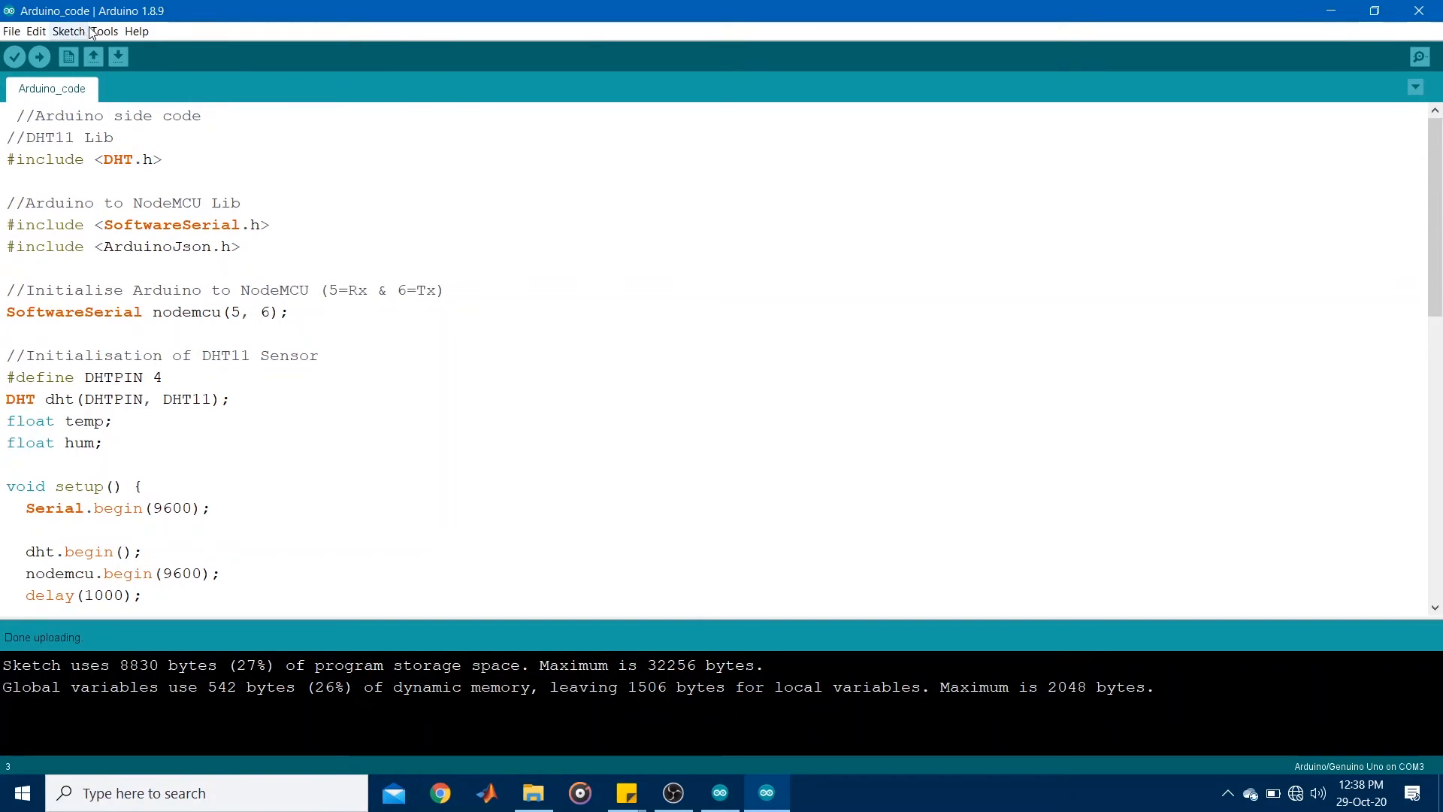
pyautogui.click(104, 30)
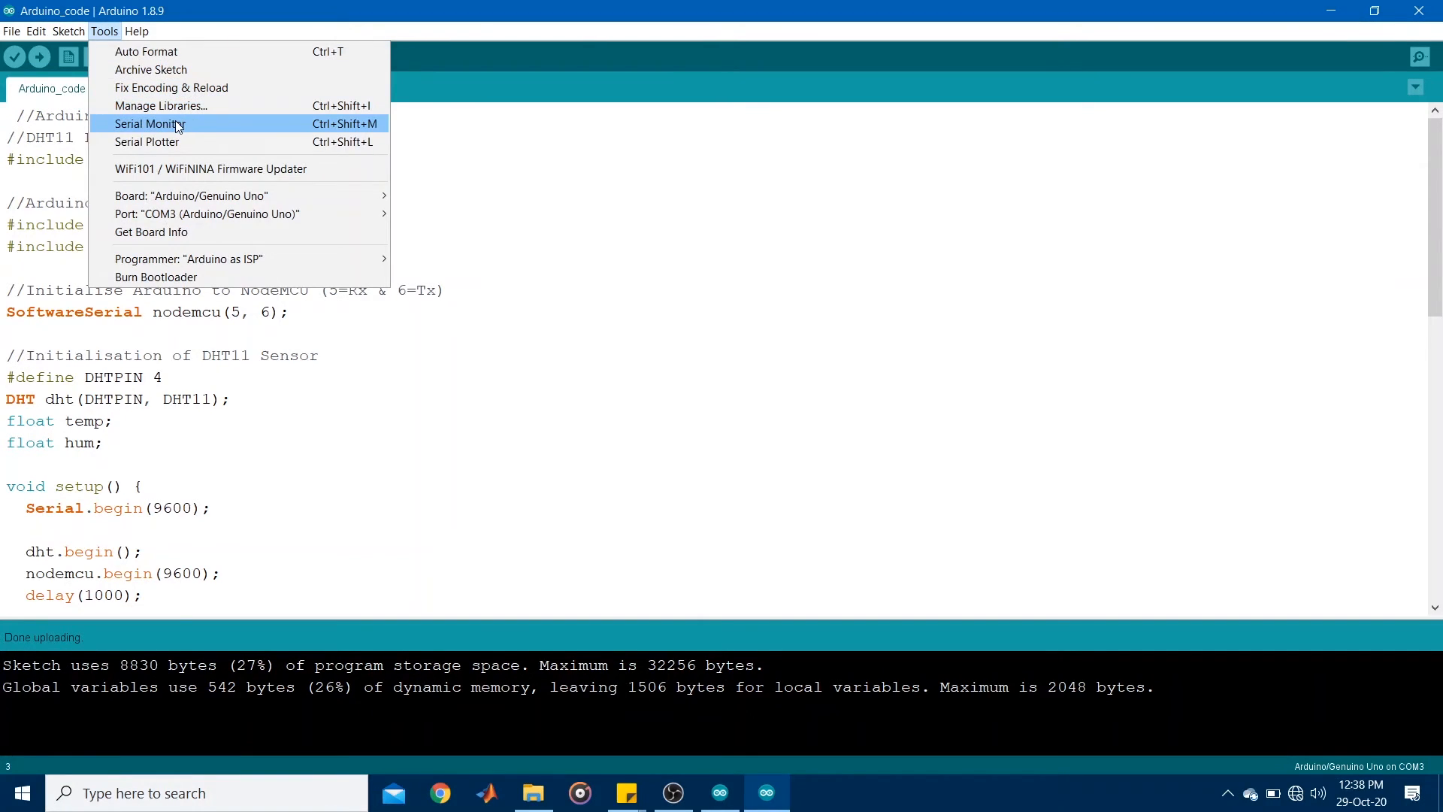
pyautogui.click(150, 123)
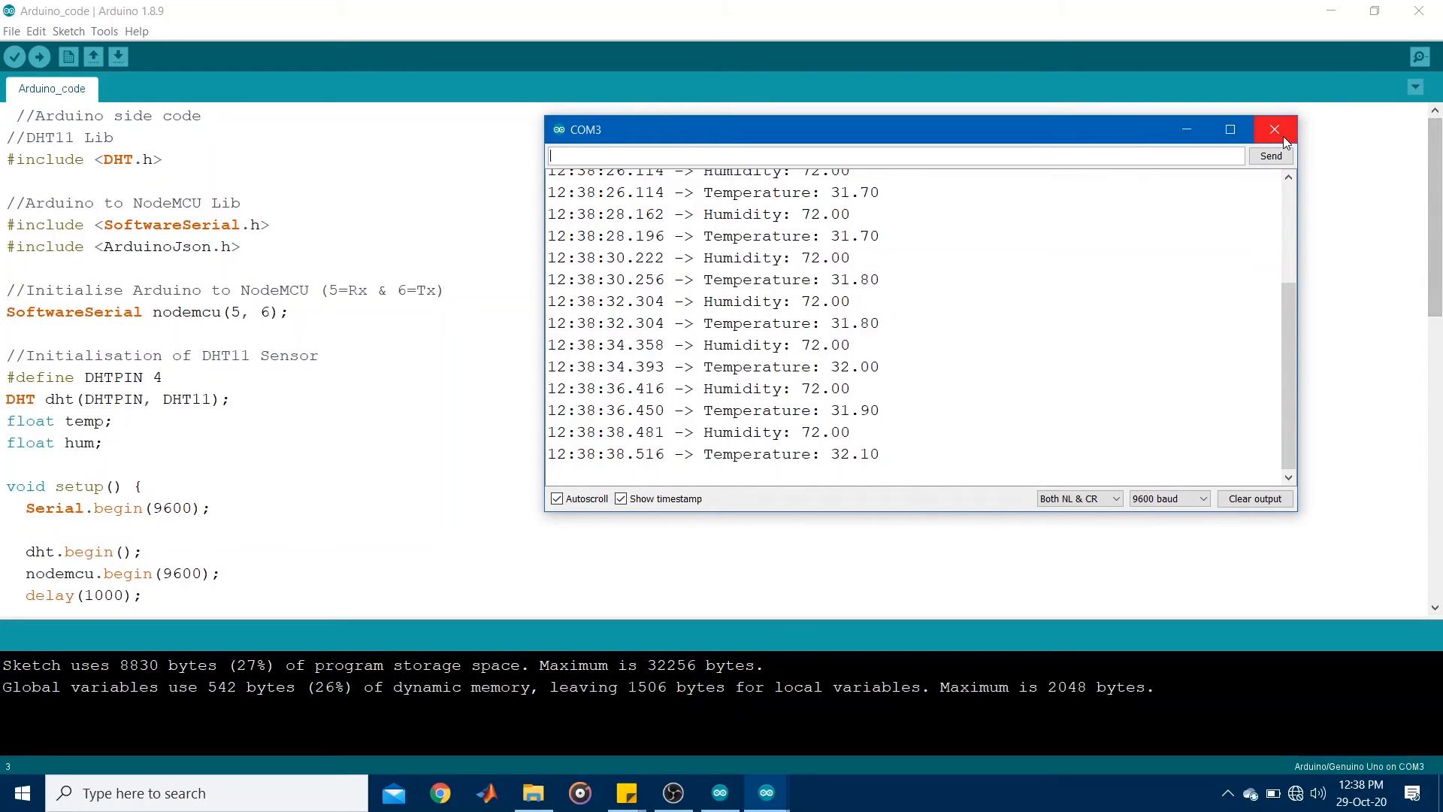
pyautogui.click(1273, 129)
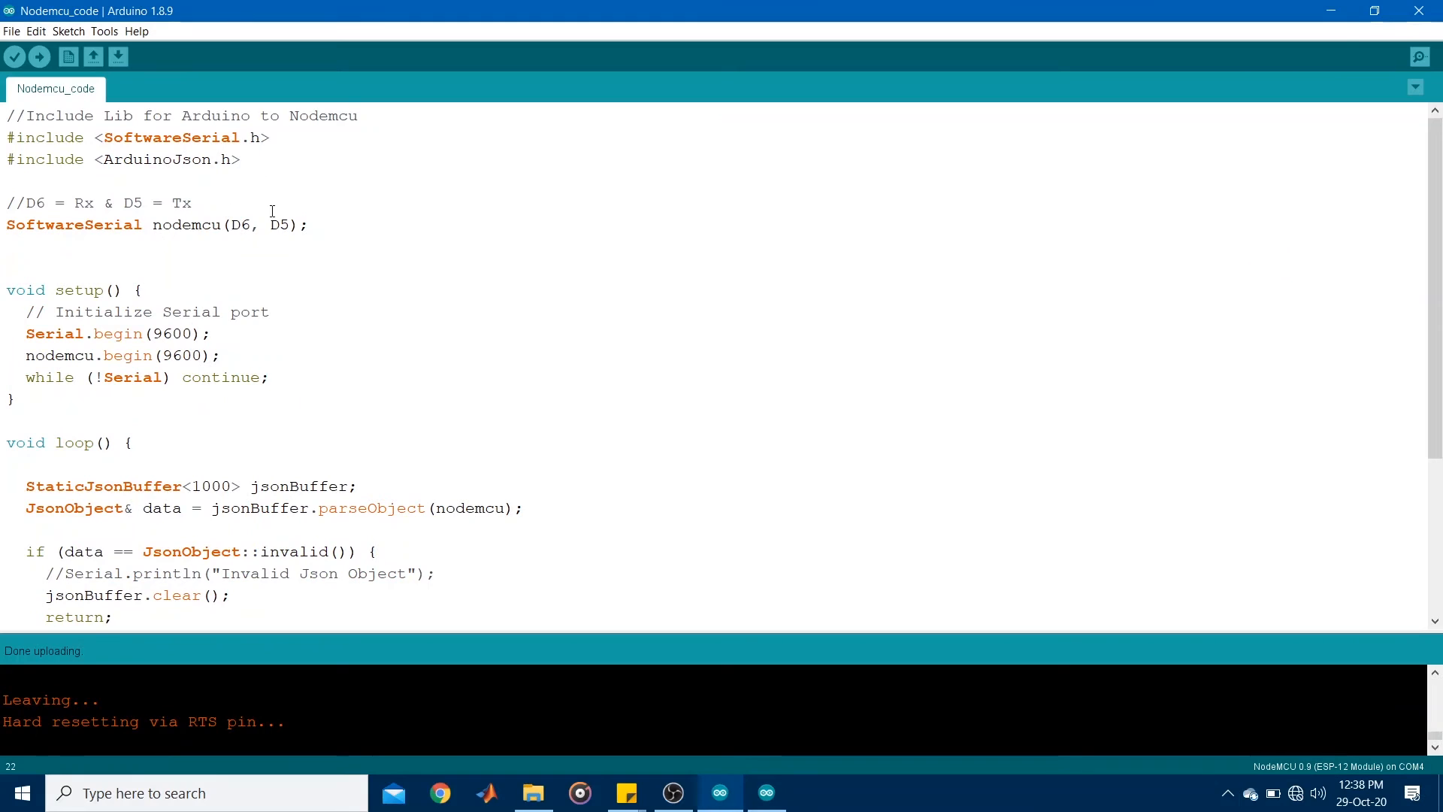
pyautogui.moveTo(182, 173)
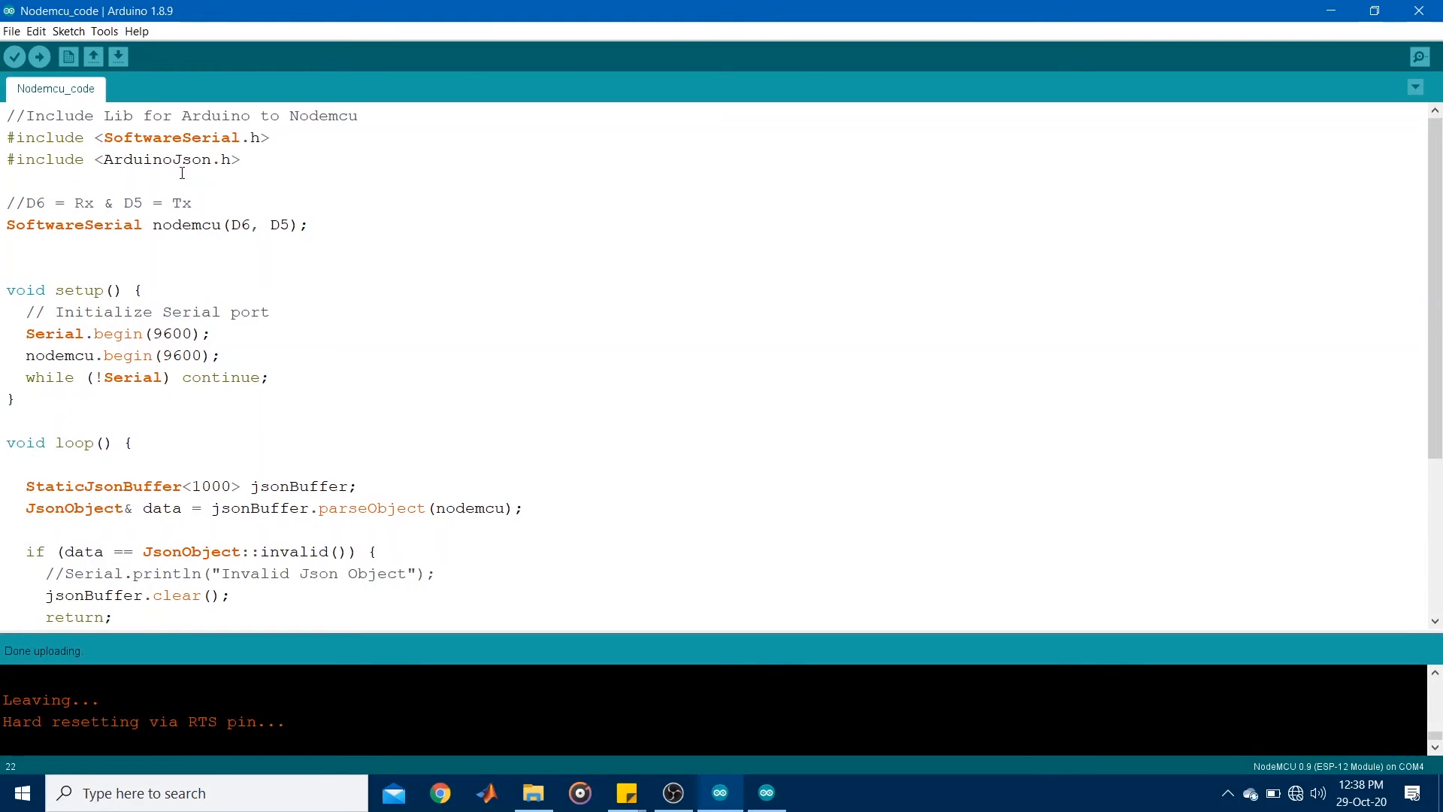
pyautogui.moveTo(117, 57)
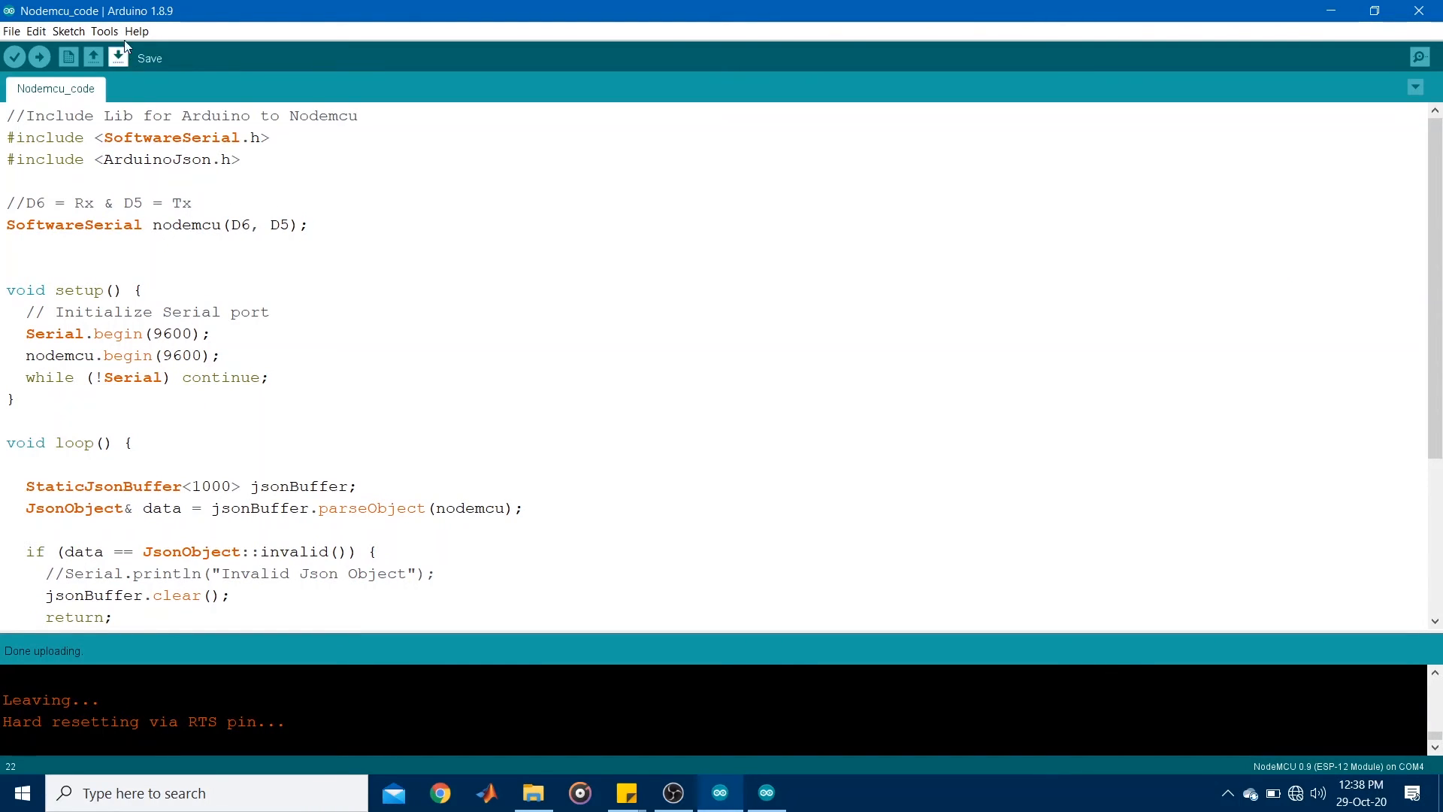
# Confirm NodeMCU 0.9 on COM4 and show its serial output reporting JSON Object Recieved with humidity 72.00, temperature 31.70
pyautogui.click(105, 30)
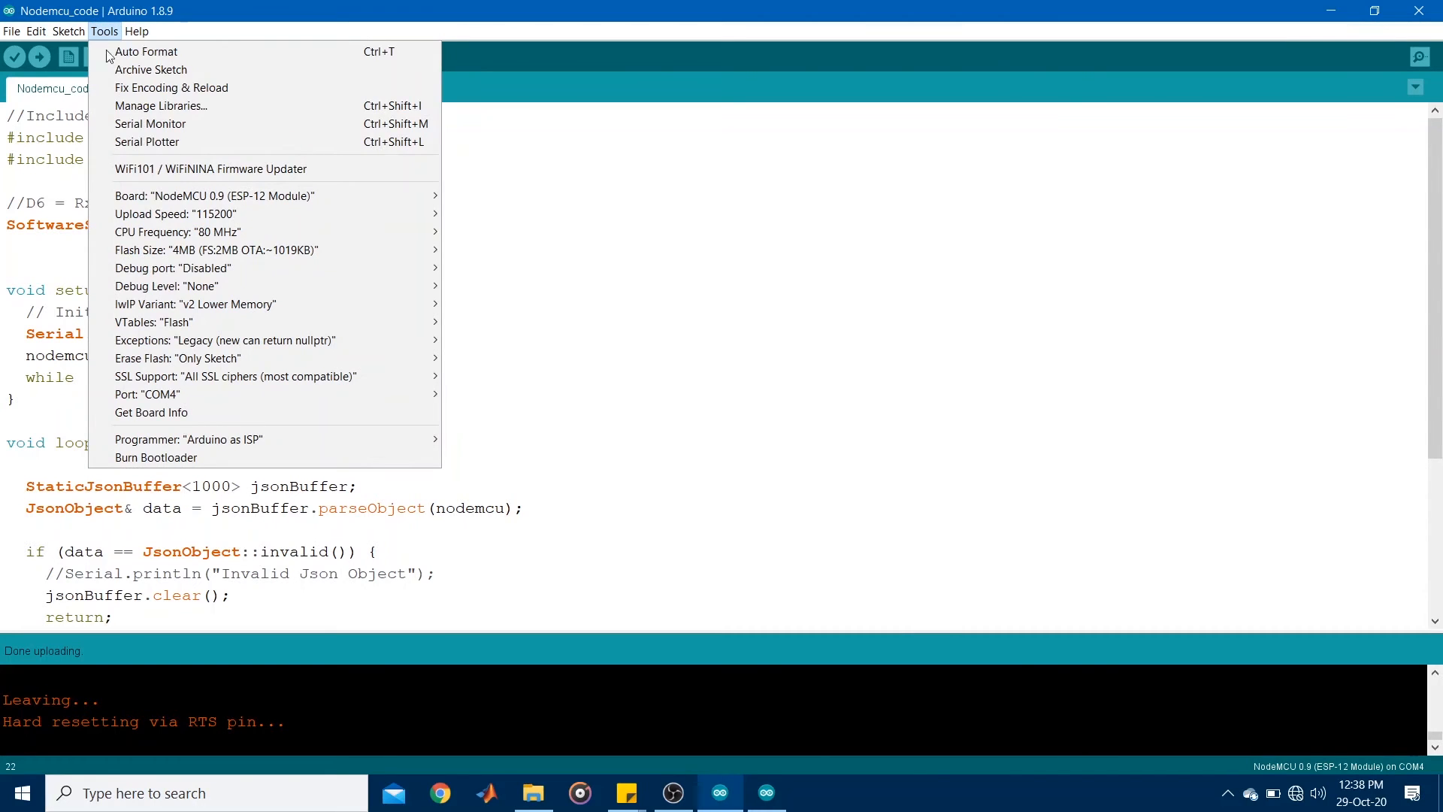
pyautogui.moveTo(215, 195)
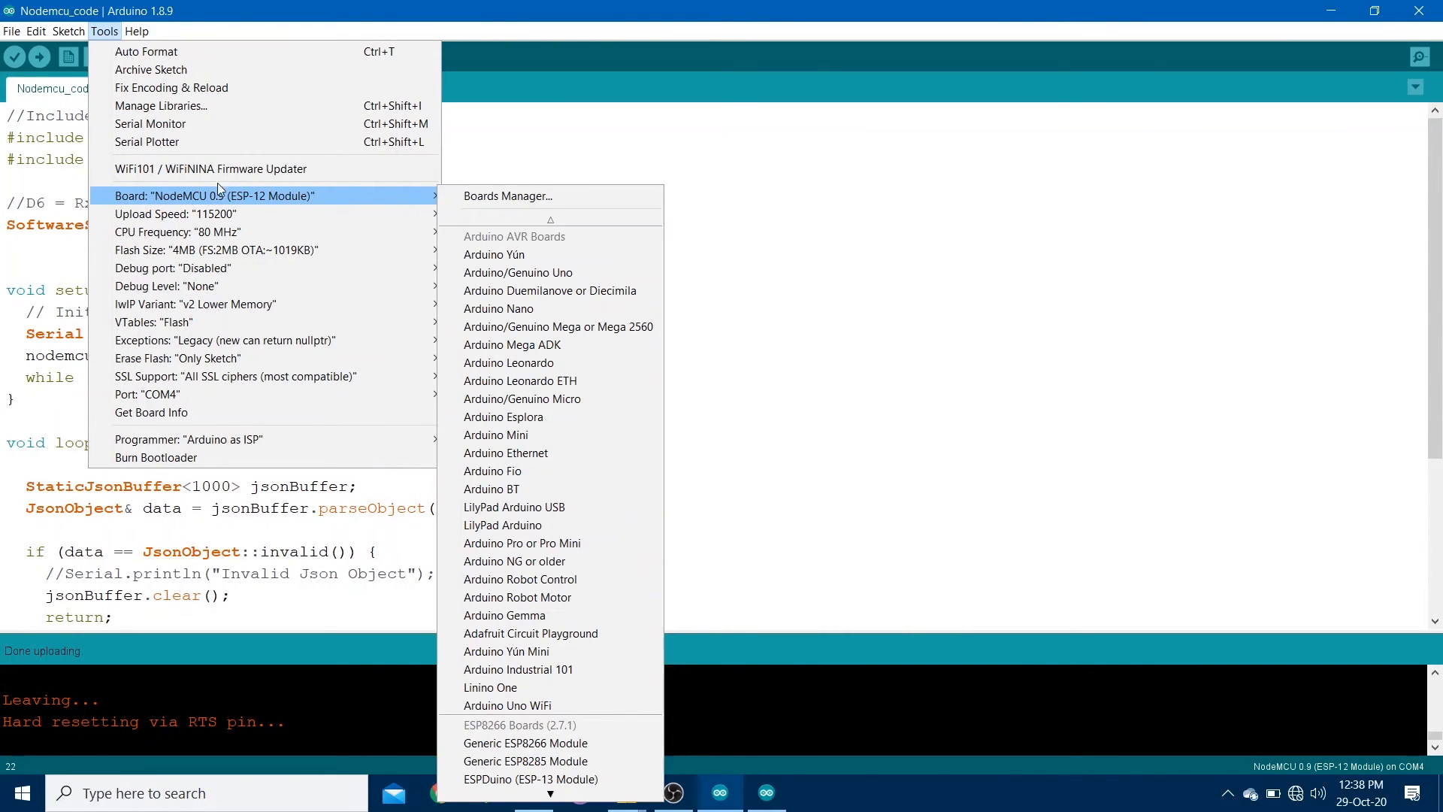
pyautogui.moveTo(394, 195)
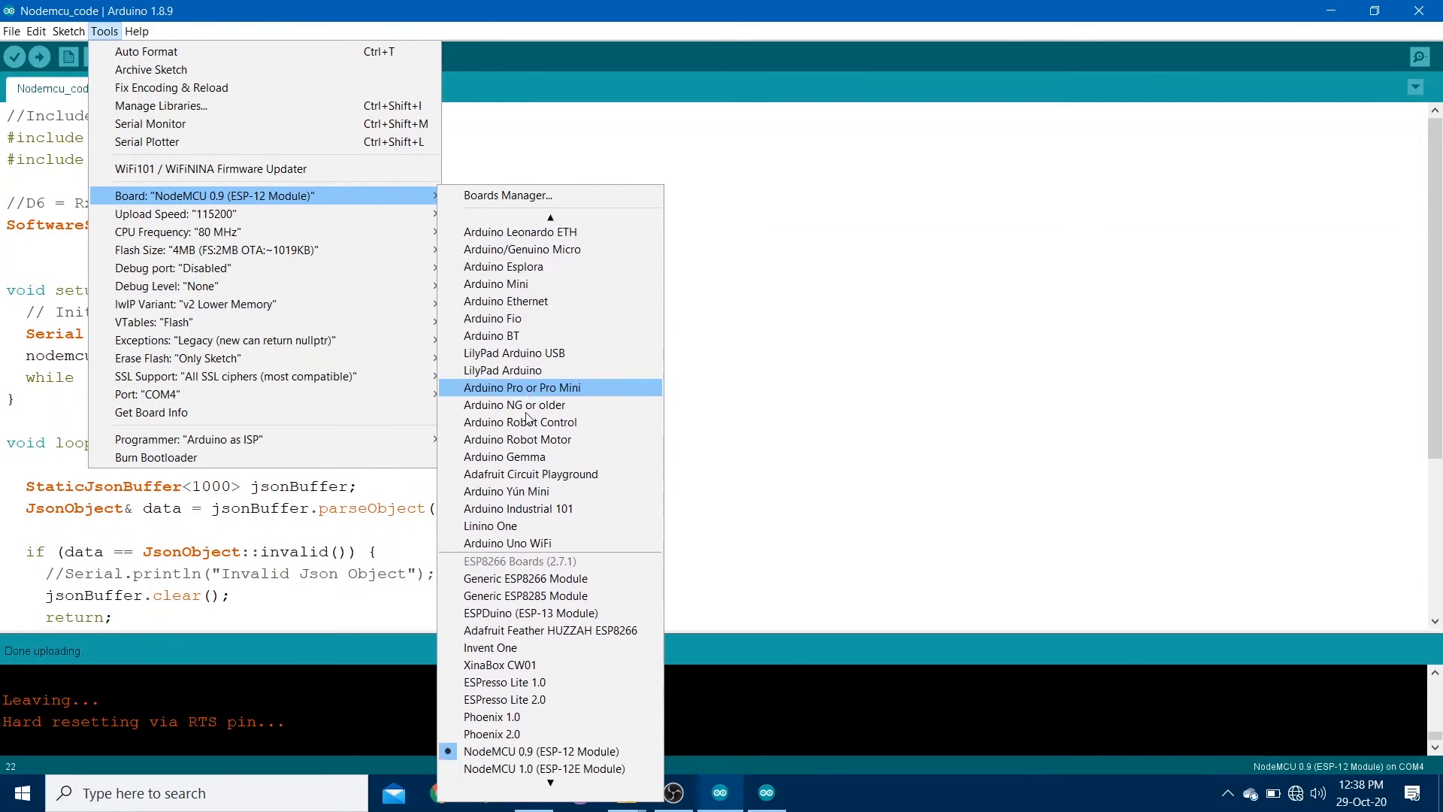
pyautogui.scroll(-3)
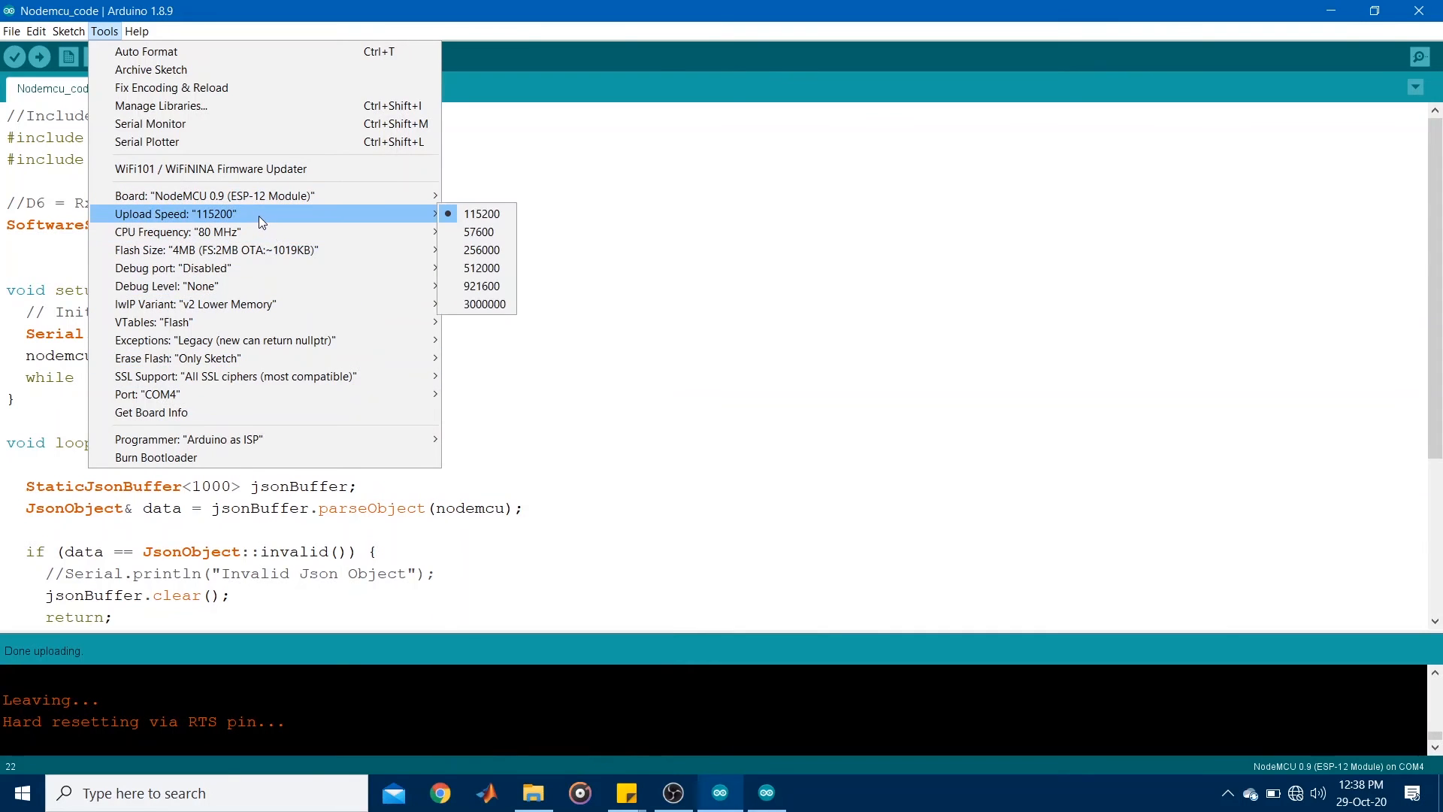
pyautogui.moveTo(412, 216)
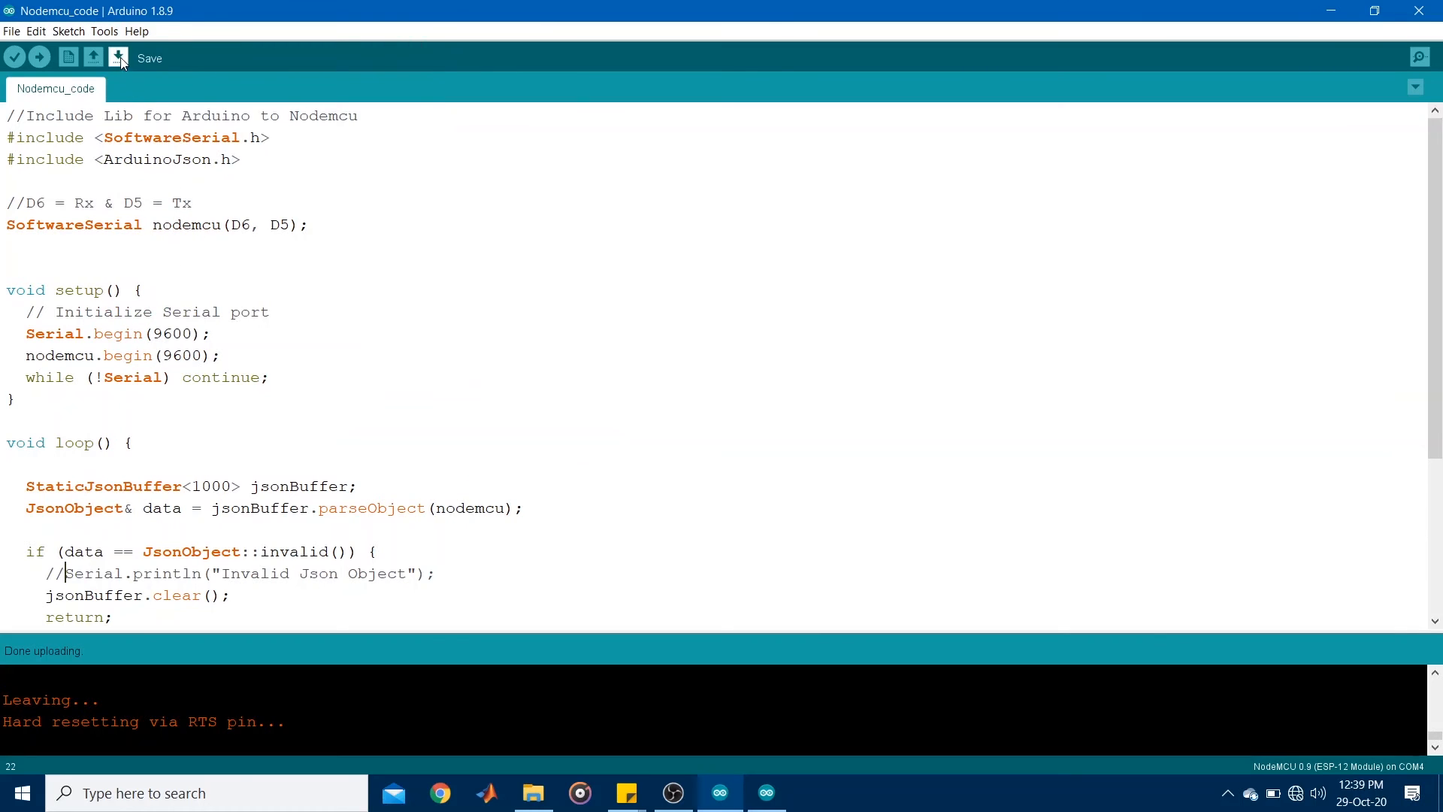
pyautogui.click(104, 31)
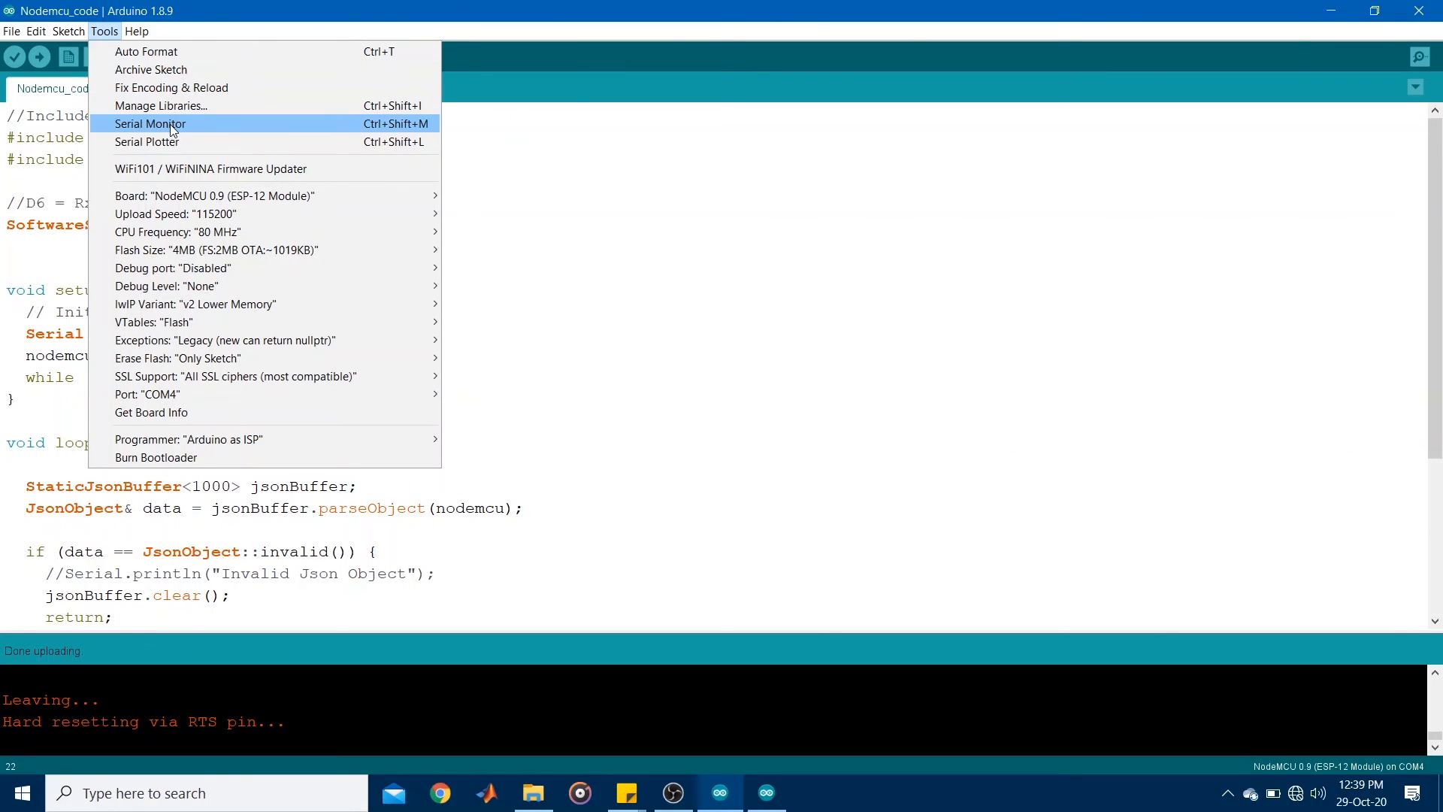
pyautogui.click(149, 123)
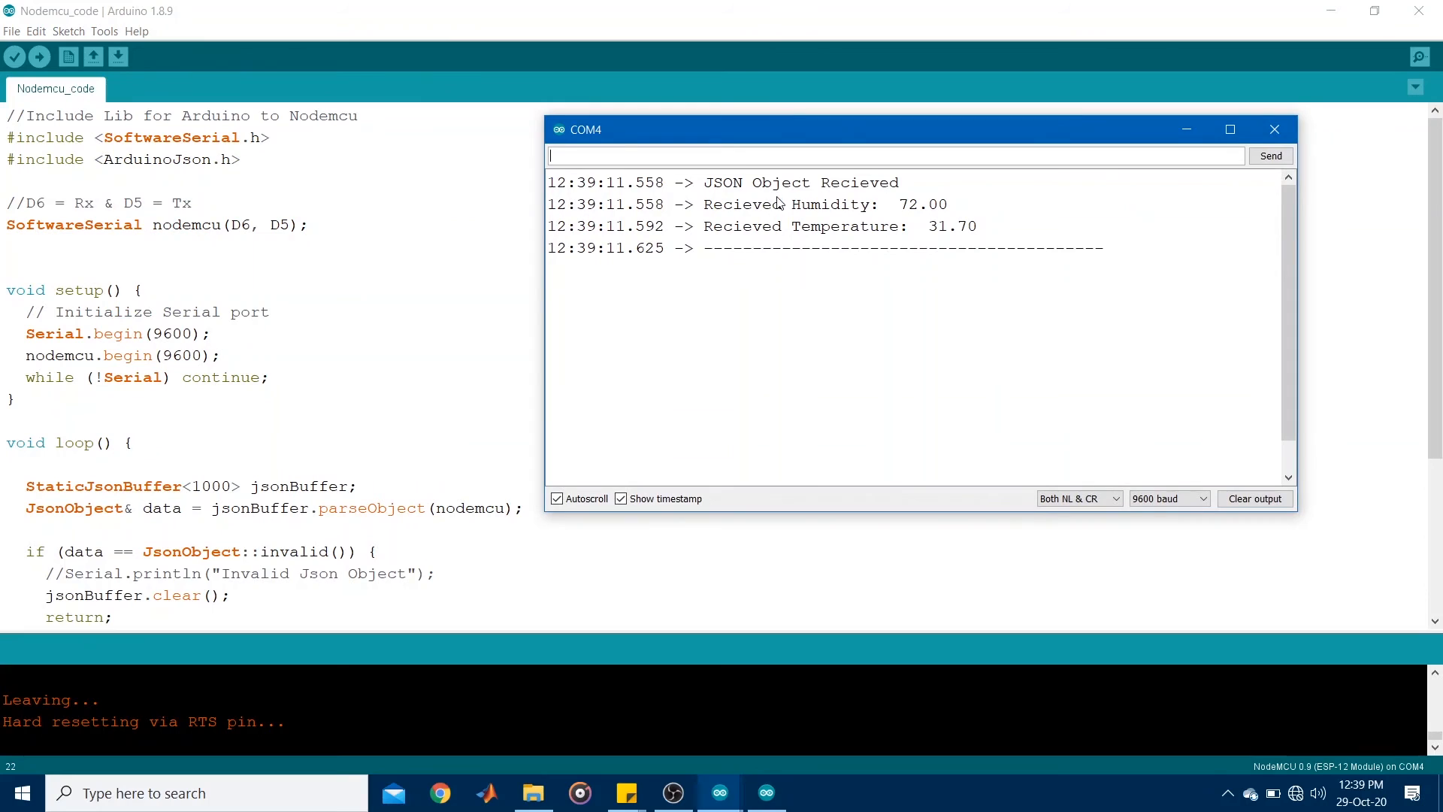